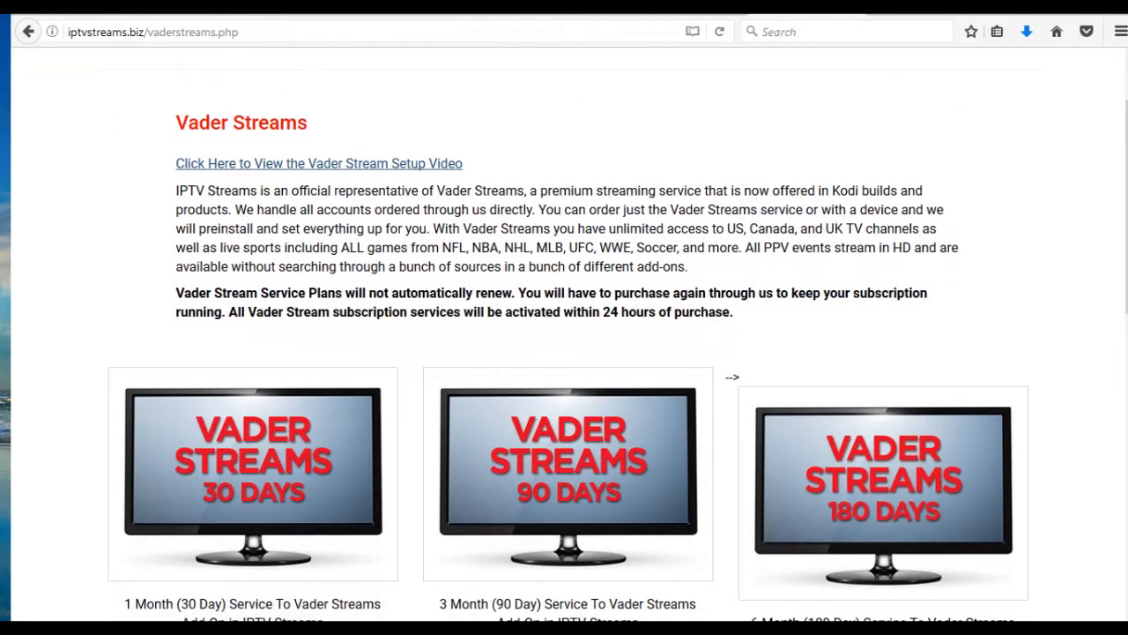
Launch Kodi from the large KODI tile on the Smart TV Box home screen
{"action": "scroll", "scroll_direction": "down", "scroll_amount": 3}
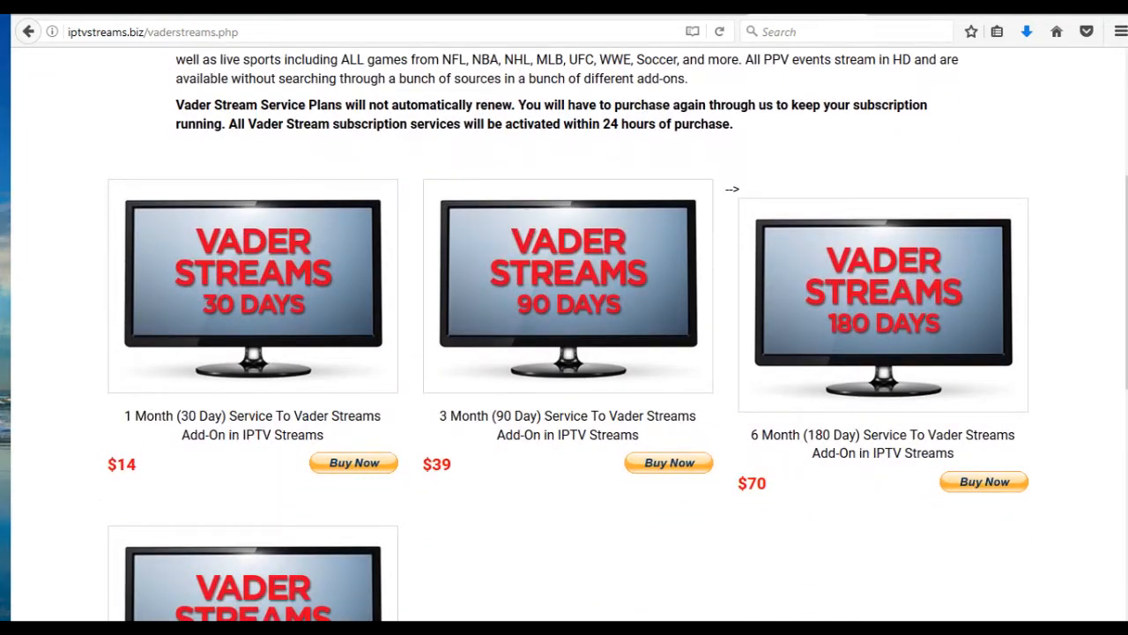
{"action": "scroll", "scroll_direction": "down", "scroll_amount": 3}
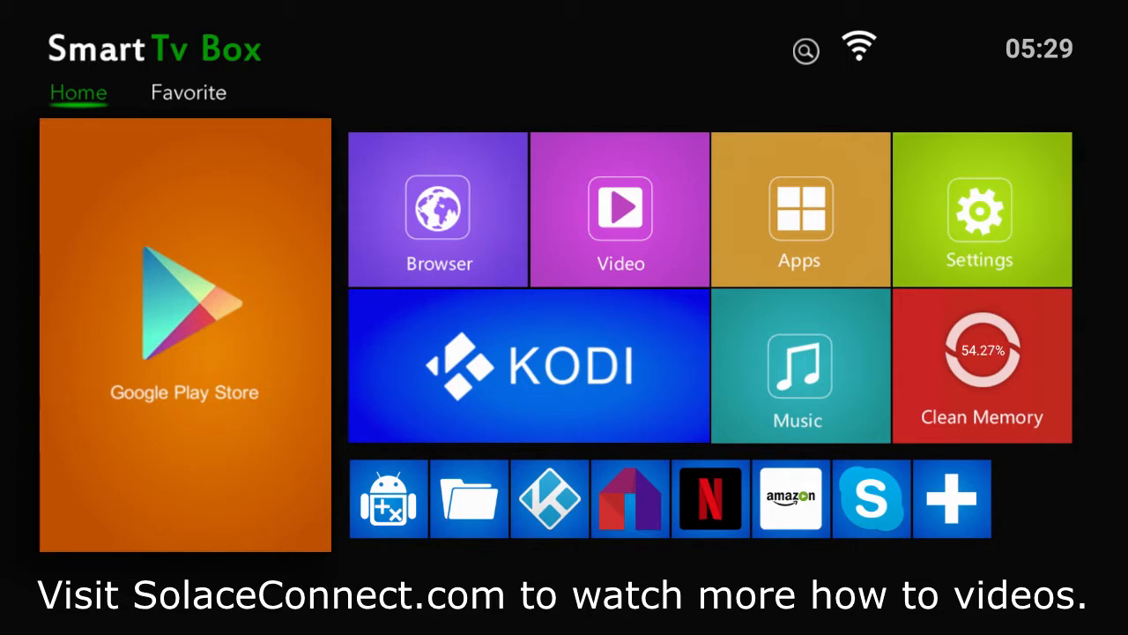
{"action": "mouse_move", "coordinate": [529, 365]}
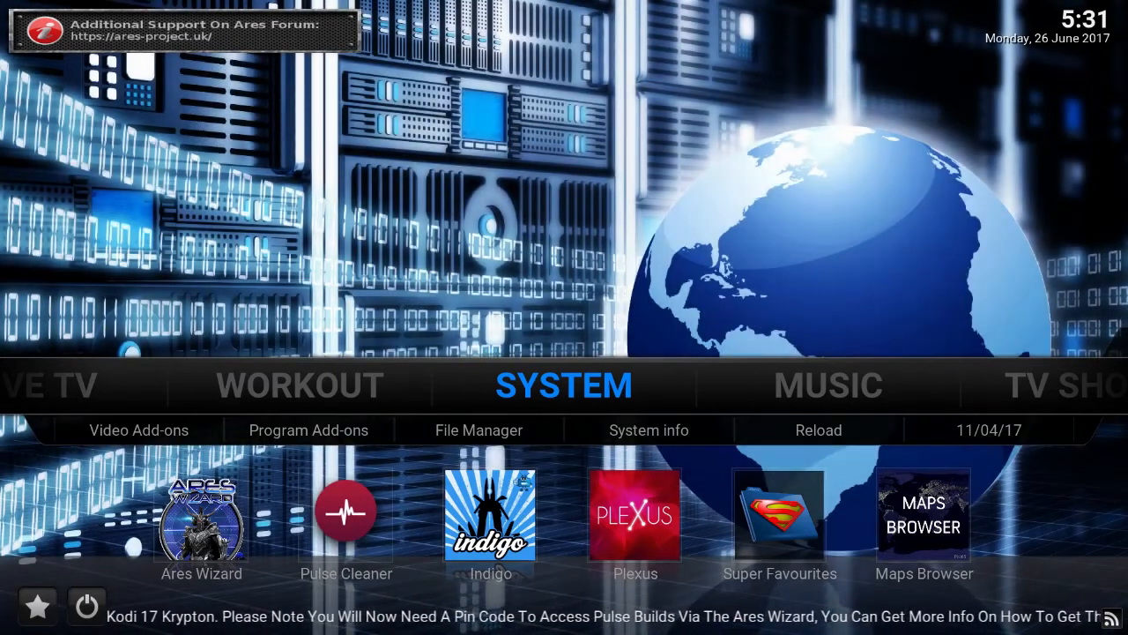
Move through the System submenu and open the File Manager
{"action": "left_click", "coordinate": [137, 431]}
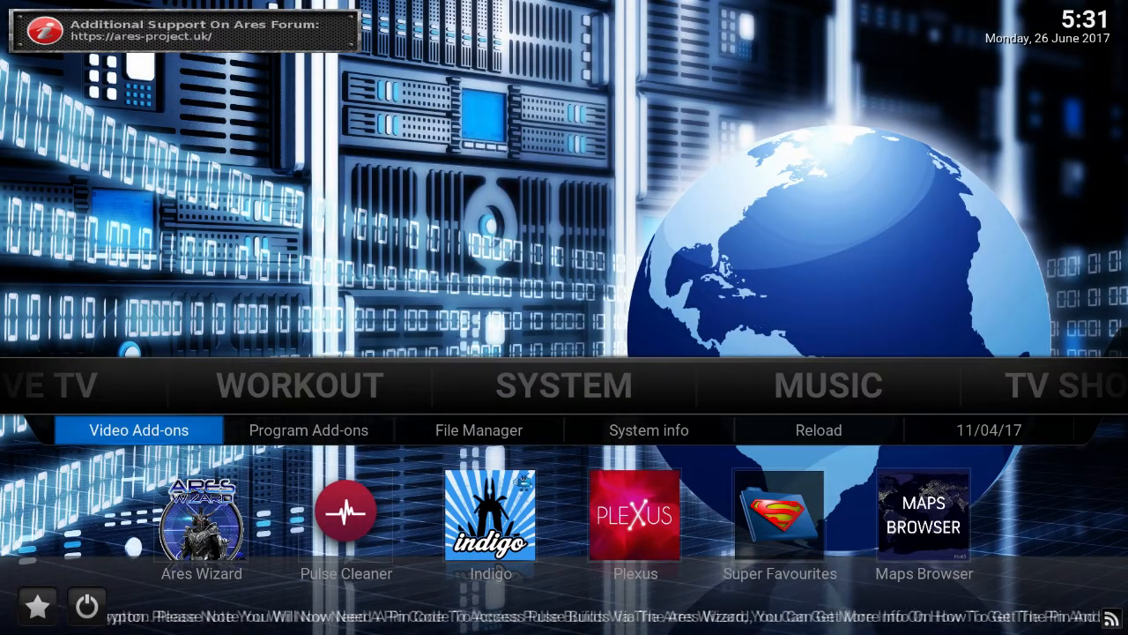
{"action": "left_click", "coordinate": [307, 431]}
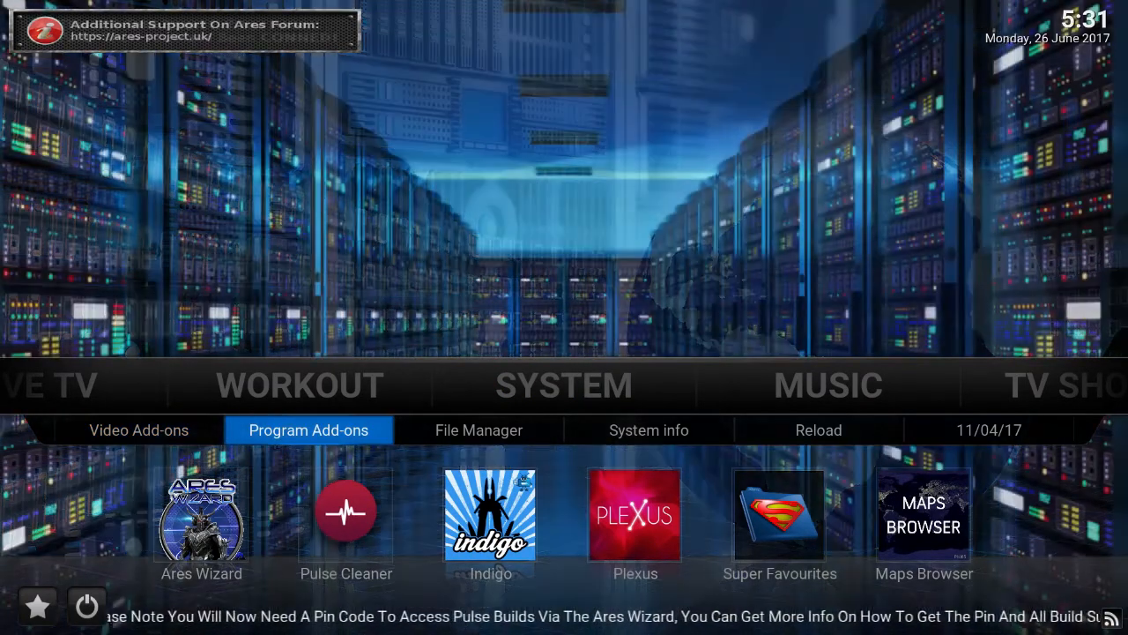
{"action": "left_click", "coordinate": [480, 430]}
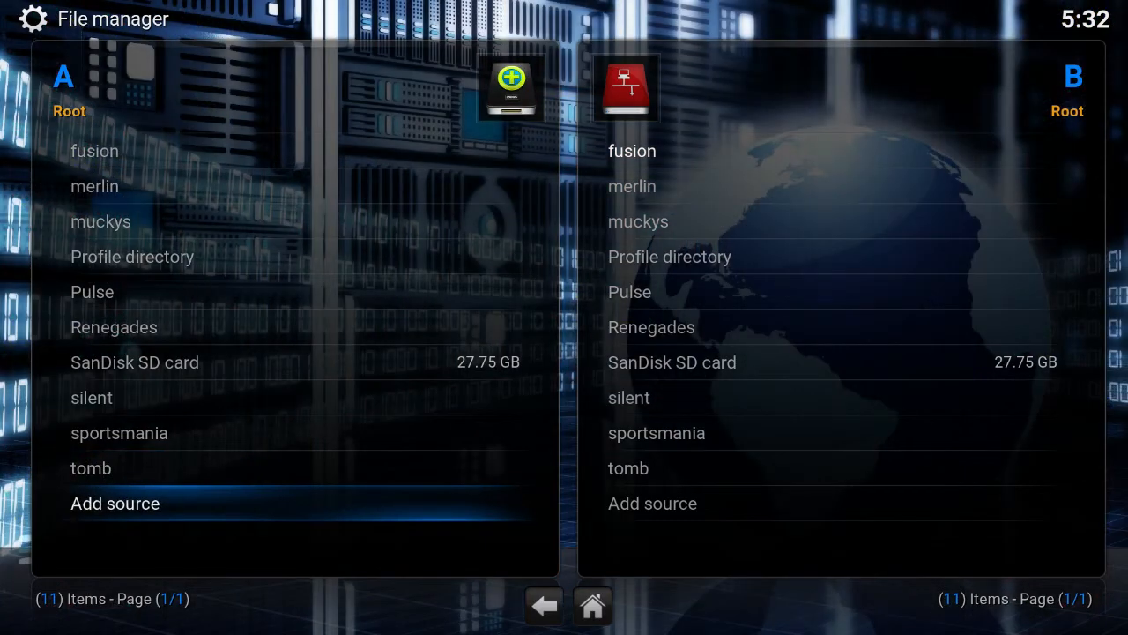
{"action": "left_click", "coordinate": [115, 502]}
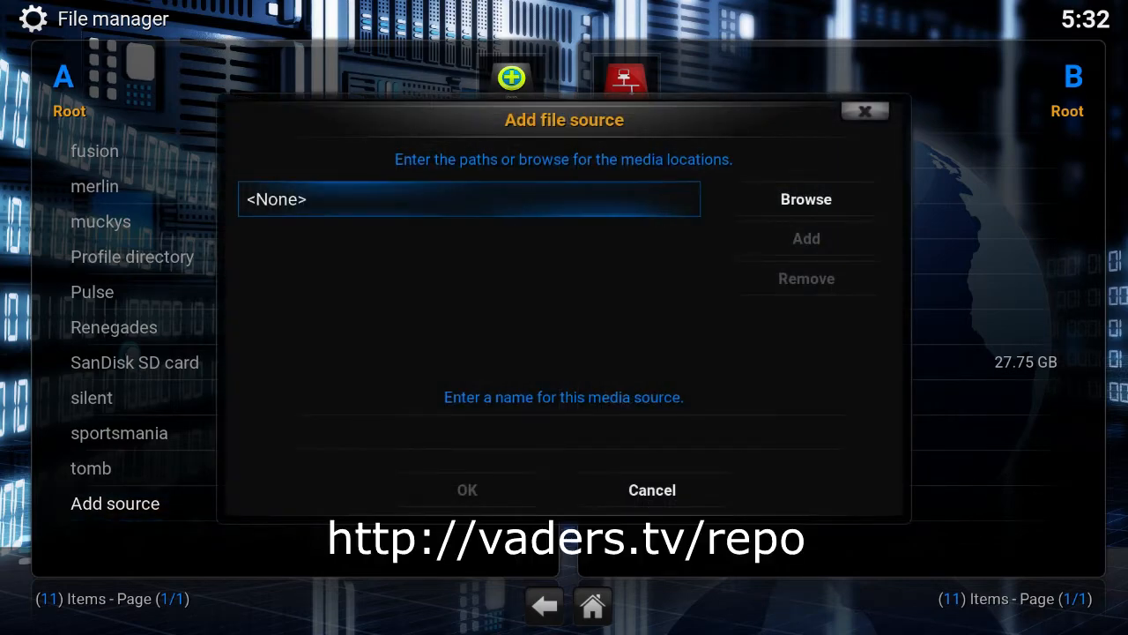
{"action": "left_click", "coordinate": [469, 197]}
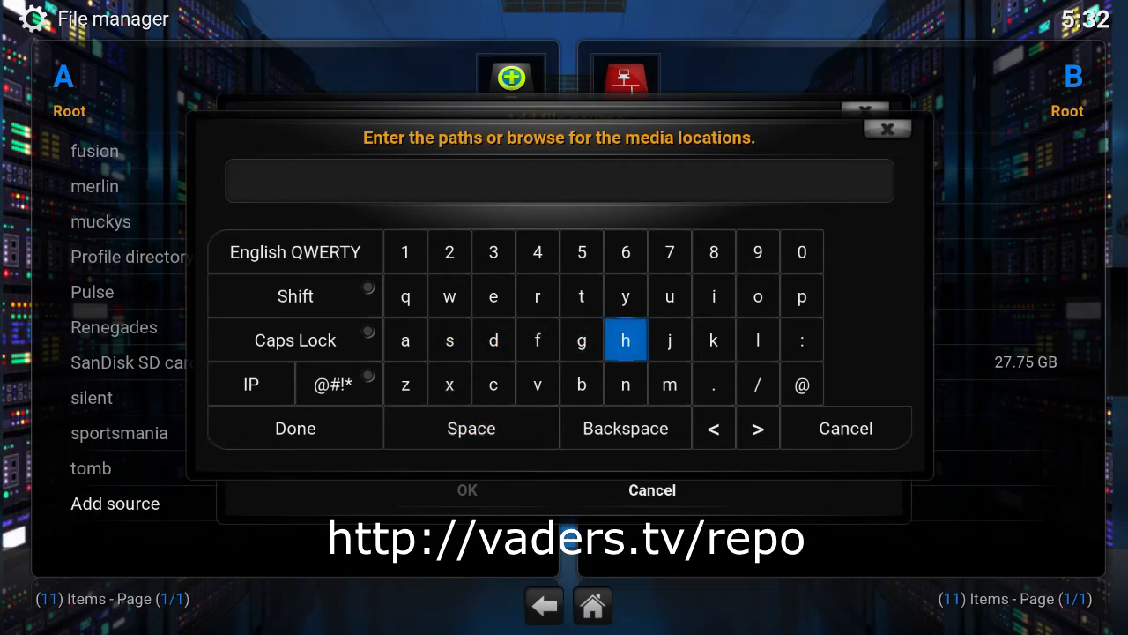
{"action": "left_click", "coordinate": [625, 339]}
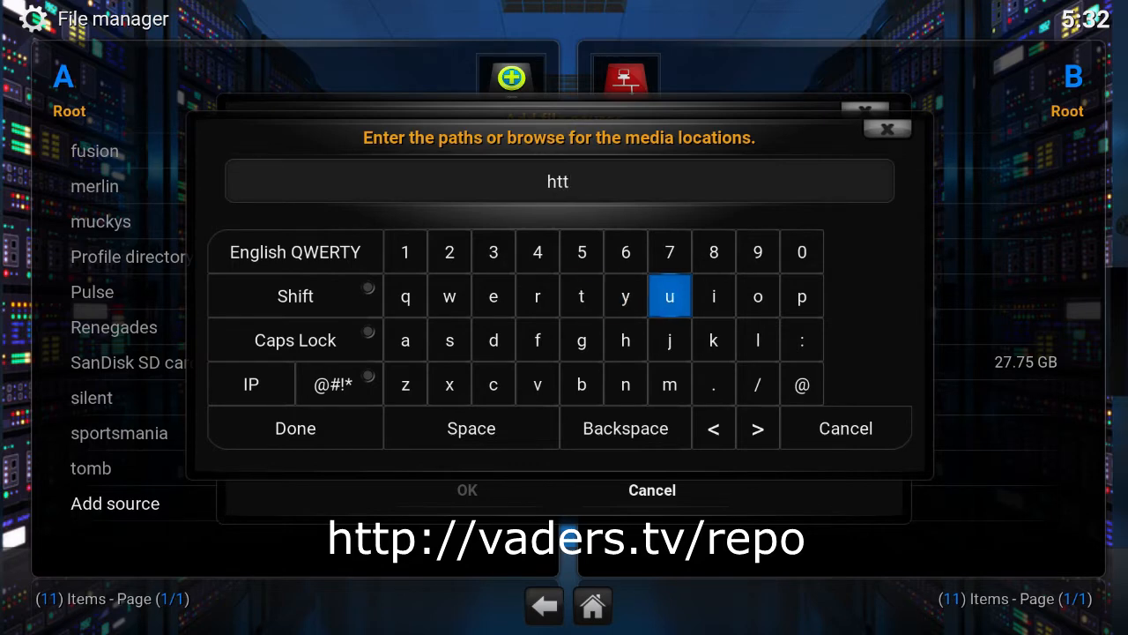
{"action": "left_click", "coordinate": [801, 296]}
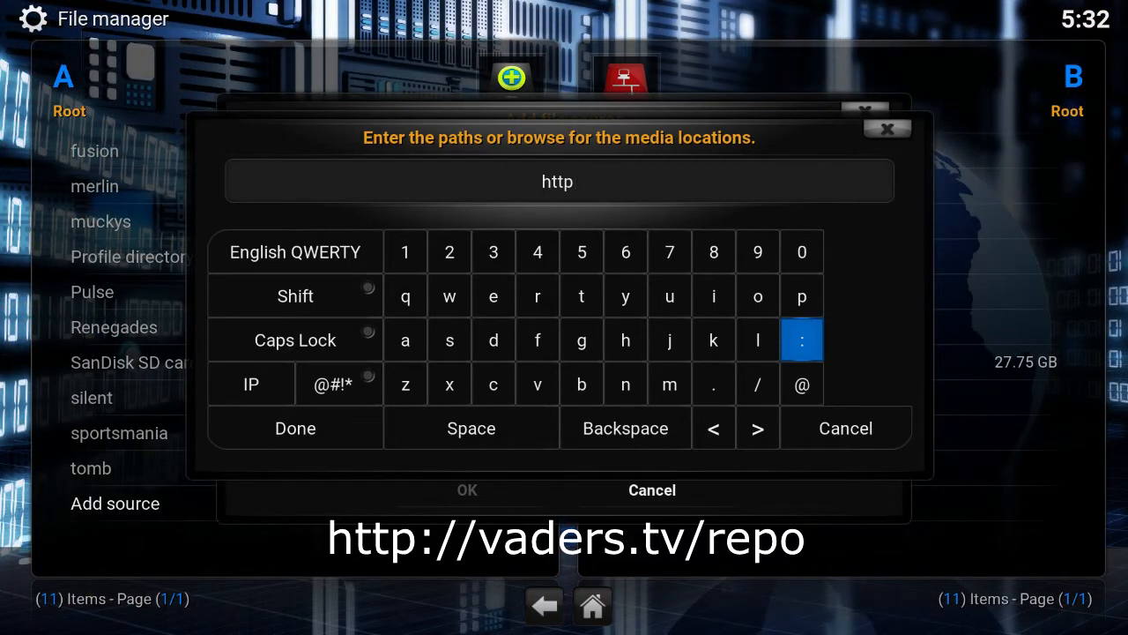
{"action": "left_click", "coordinate": [801, 339]}
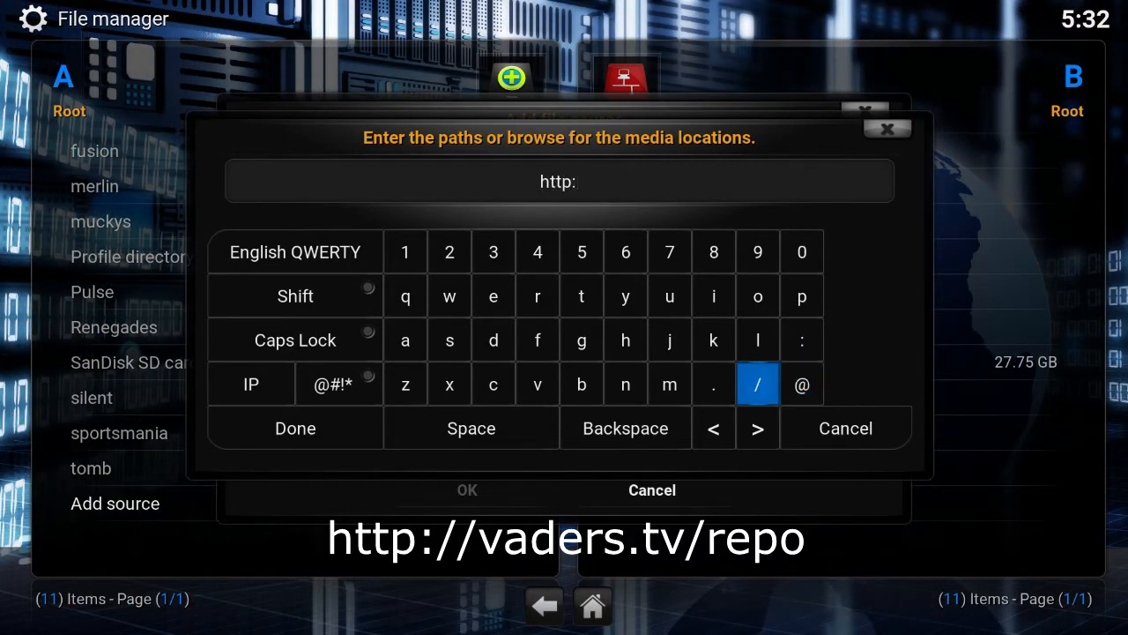
{"action": "left_click", "coordinate": [758, 339]}
{"action": "type", "text": "//vaders.tv/repo"}
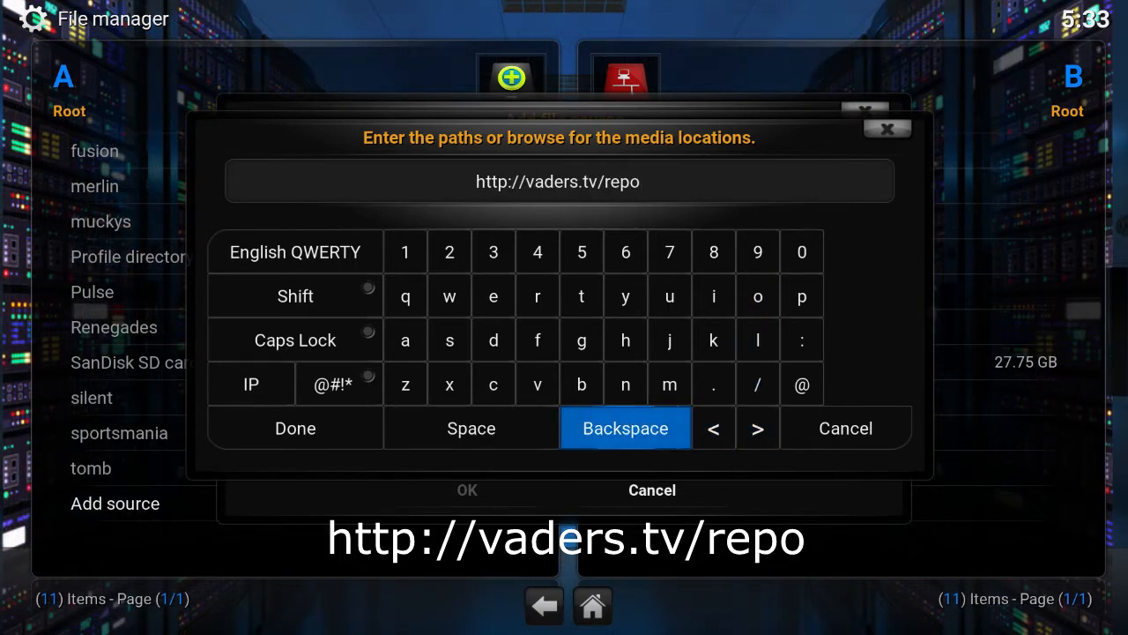
{"action": "left_click", "coordinate": [296, 429]}
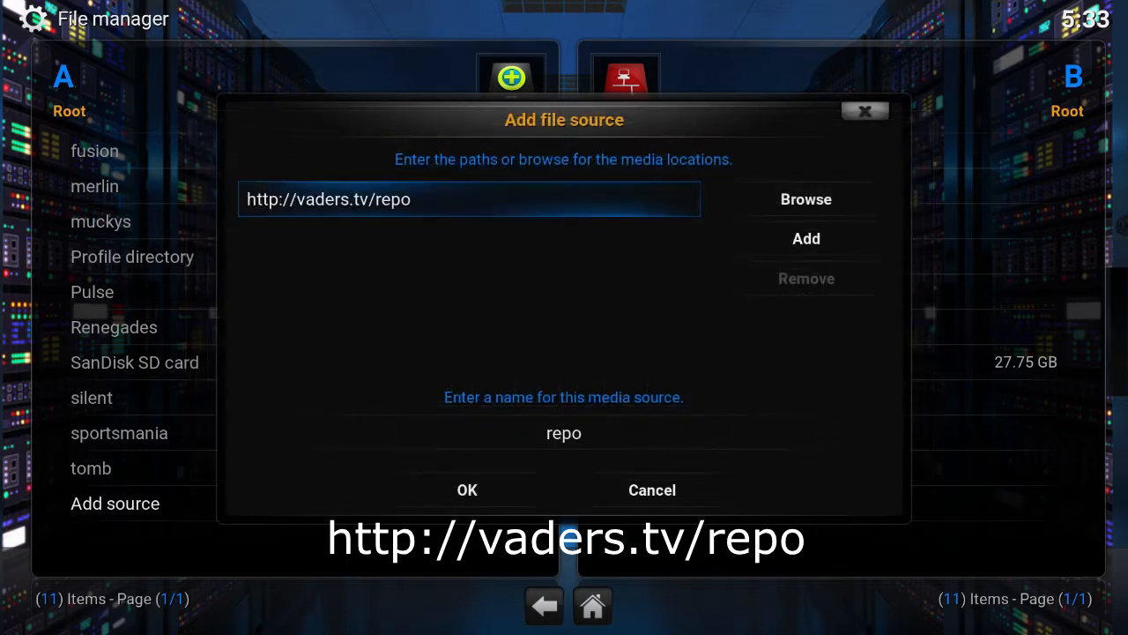
Replace the suggested source name with VADER STREAMS in capitals
{"action": "left_click", "coordinate": [564, 431]}
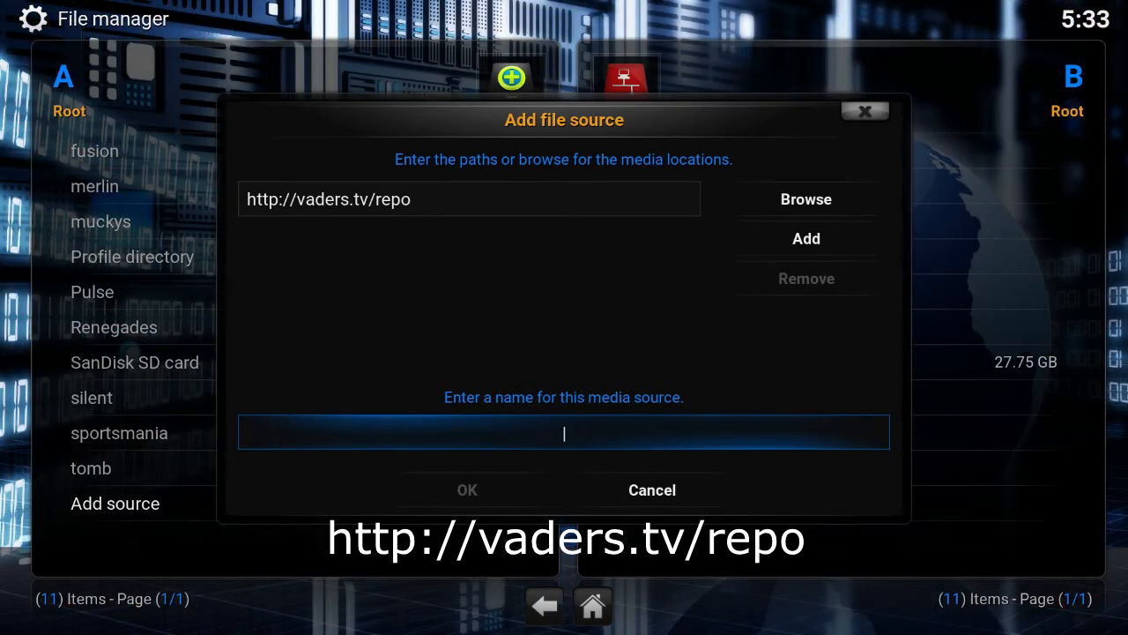
{"action": "left_click", "coordinate": [564, 432]}
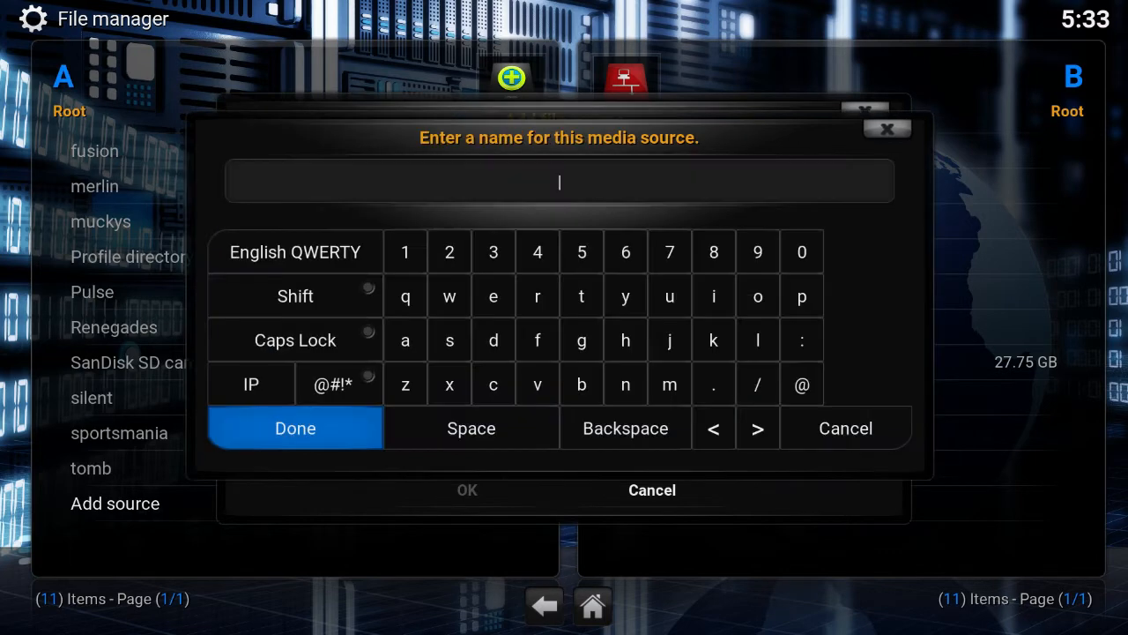
{"action": "mouse_move", "coordinate": [582, 384]}
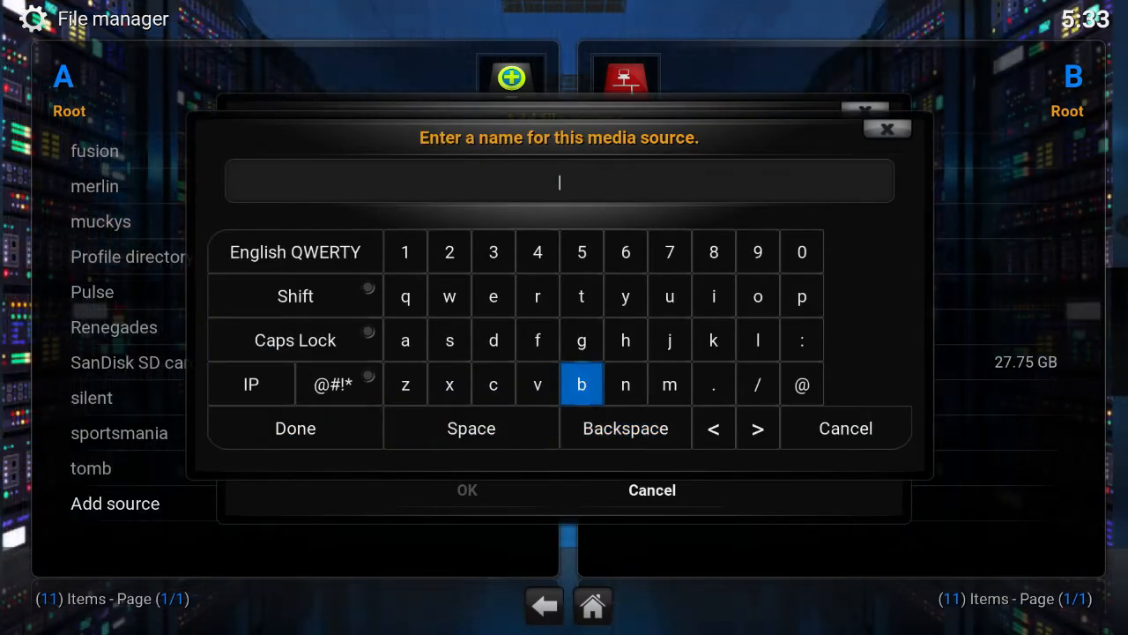
{"action": "mouse_move", "coordinate": [448, 338]}
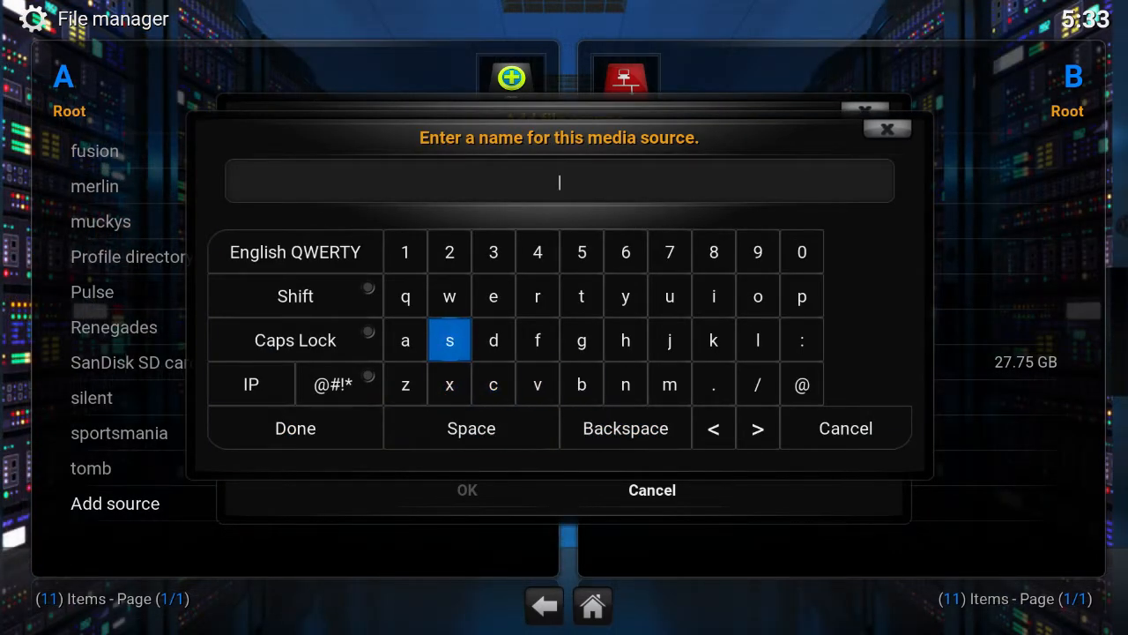
{"action": "left_click", "coordinate": [297, 338]}
{"action": "type", "text": "V"}
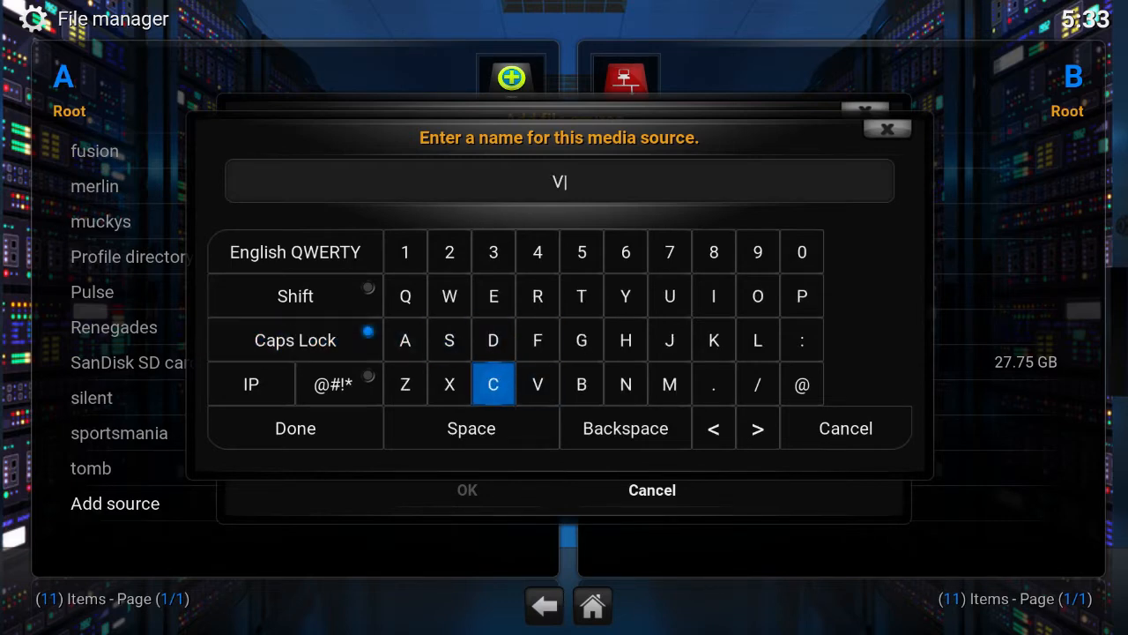
{"action": "left_click", "coordinate": [406, 339]}
{"action": "type", "text": "ADER STREAMS"}
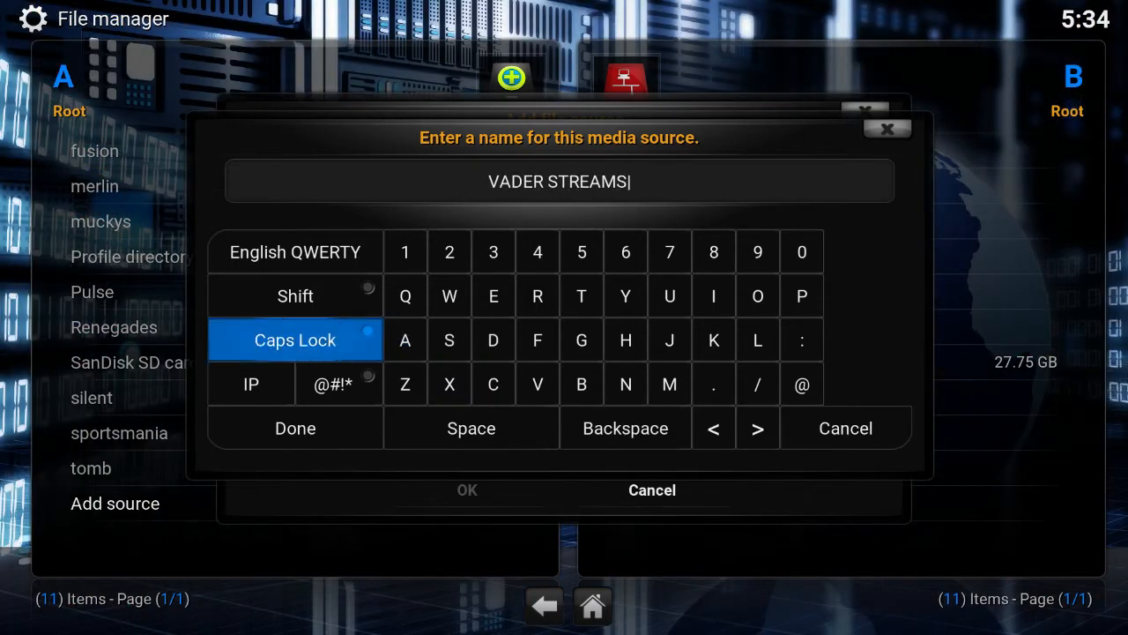
{"action": "left_click", "coordinate": [297, 339]}
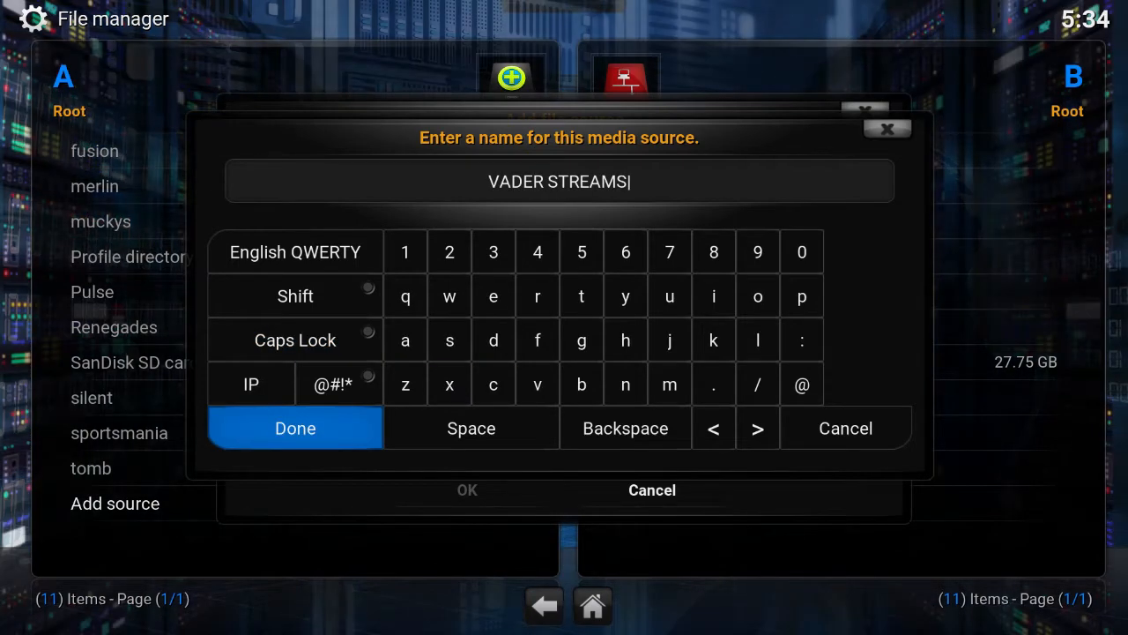
{"action": "left_click", "coordinate": [296, 429]}
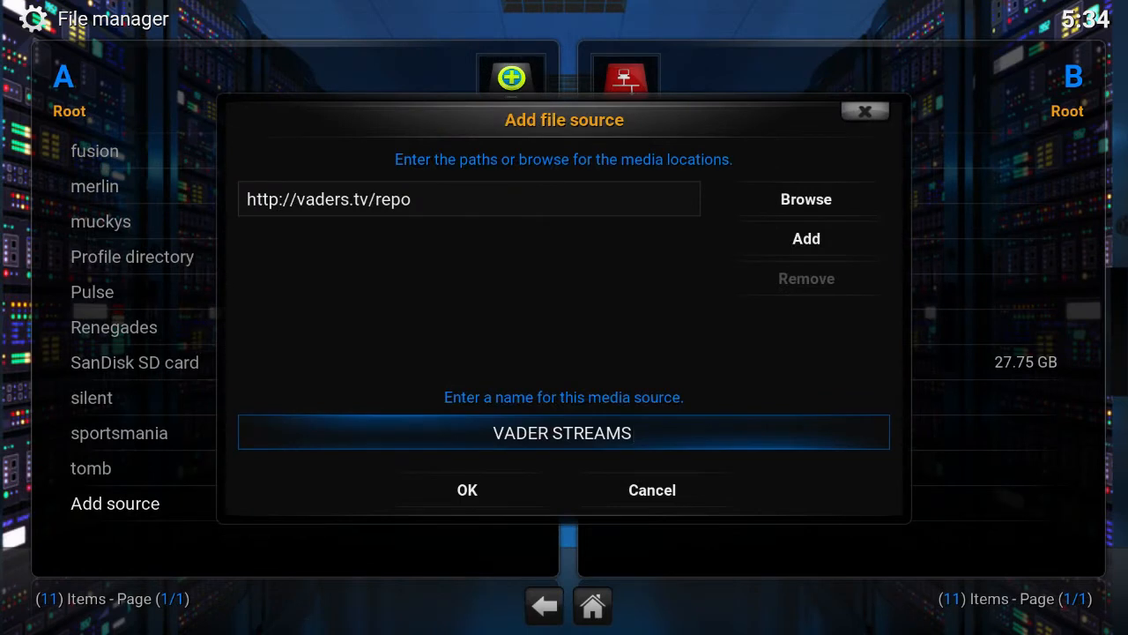
Save the new VADER STREAMS source
{"action": "left_click", "coordinate": [466, 491]}
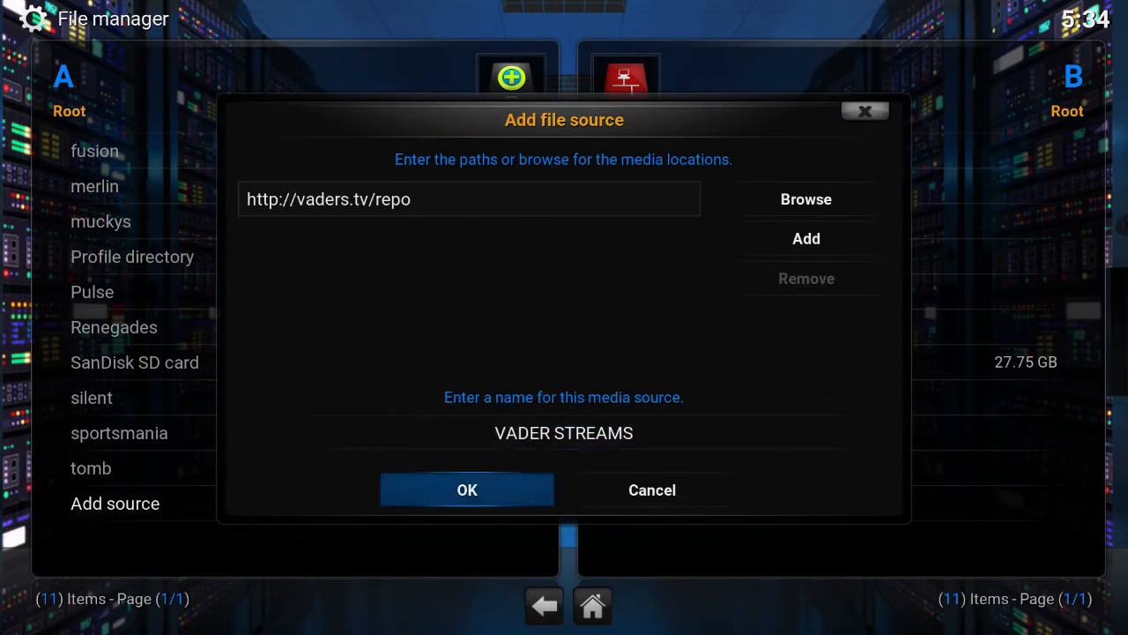
{"action": "left_click", "coordinate": [467, 490]}
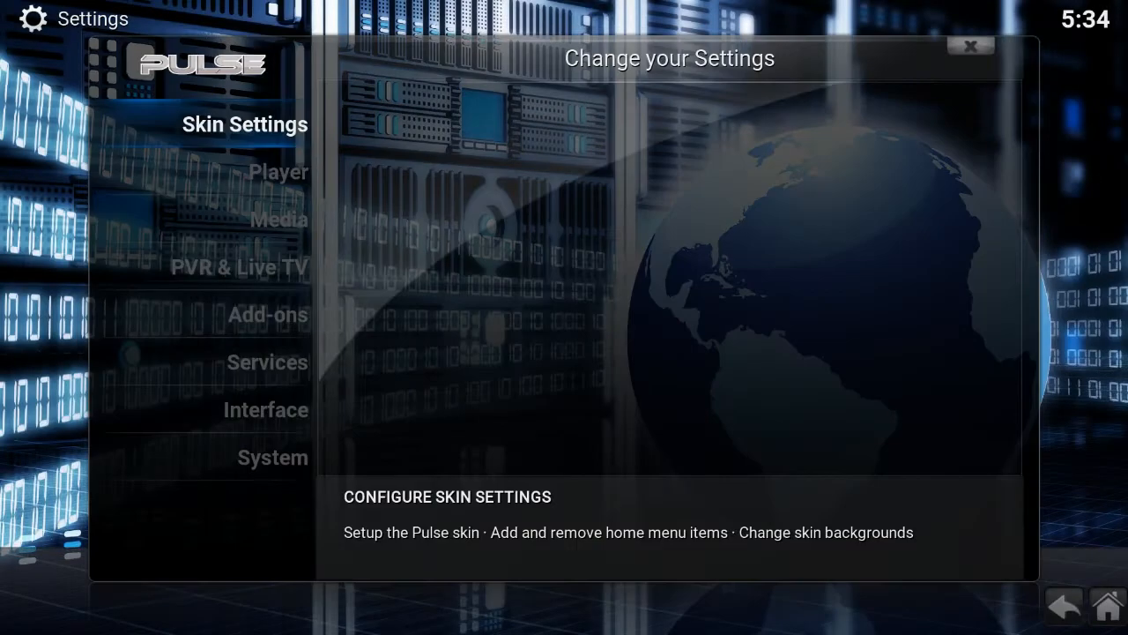
Open the Add-on browser from Settings
{"action": "left_click", "coordinate": [278, 171]}
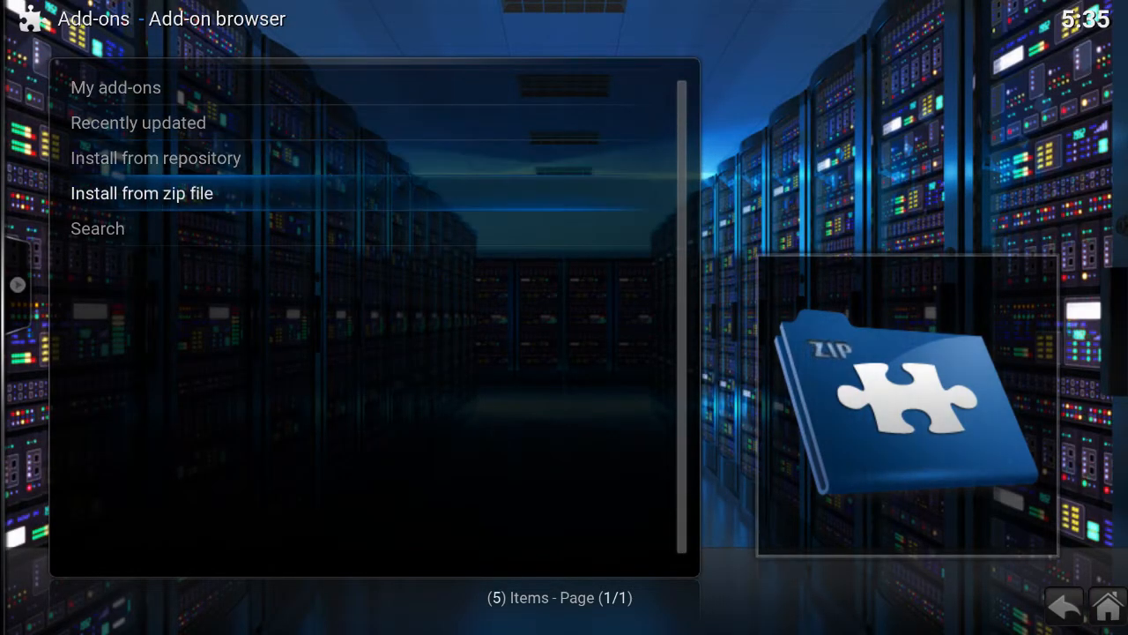
Install repository.vader-streams.tv.zip from the VADER STREAMS source via Install from zip file
{"action": "left_click", "coordinate": [141, 193]}
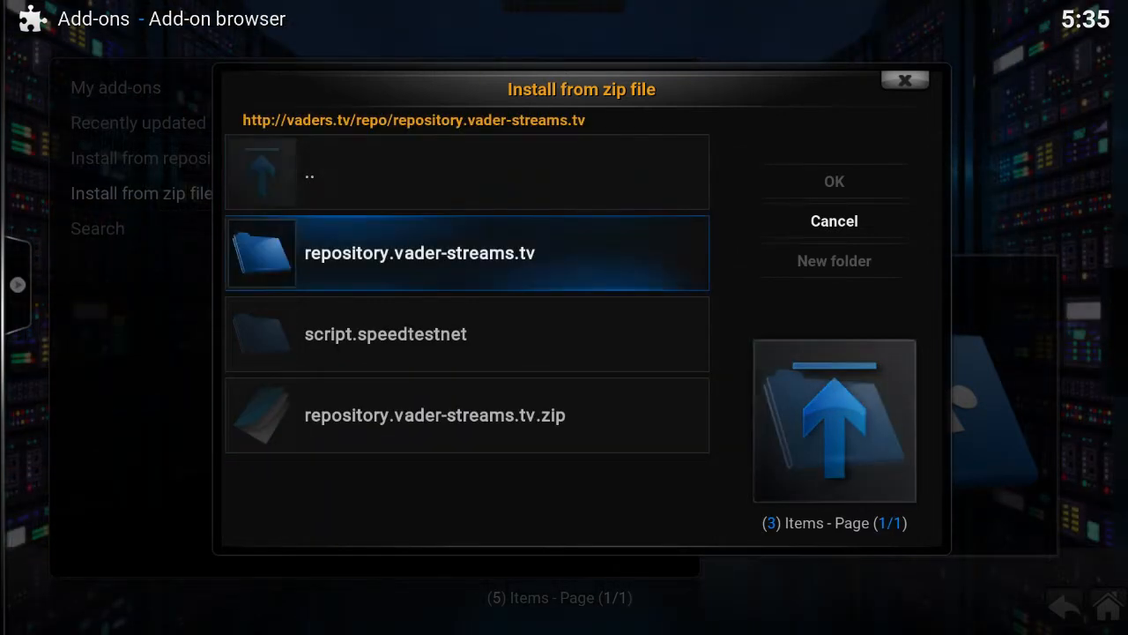
{"action": "left_click", "coordinate": [467, 414]}
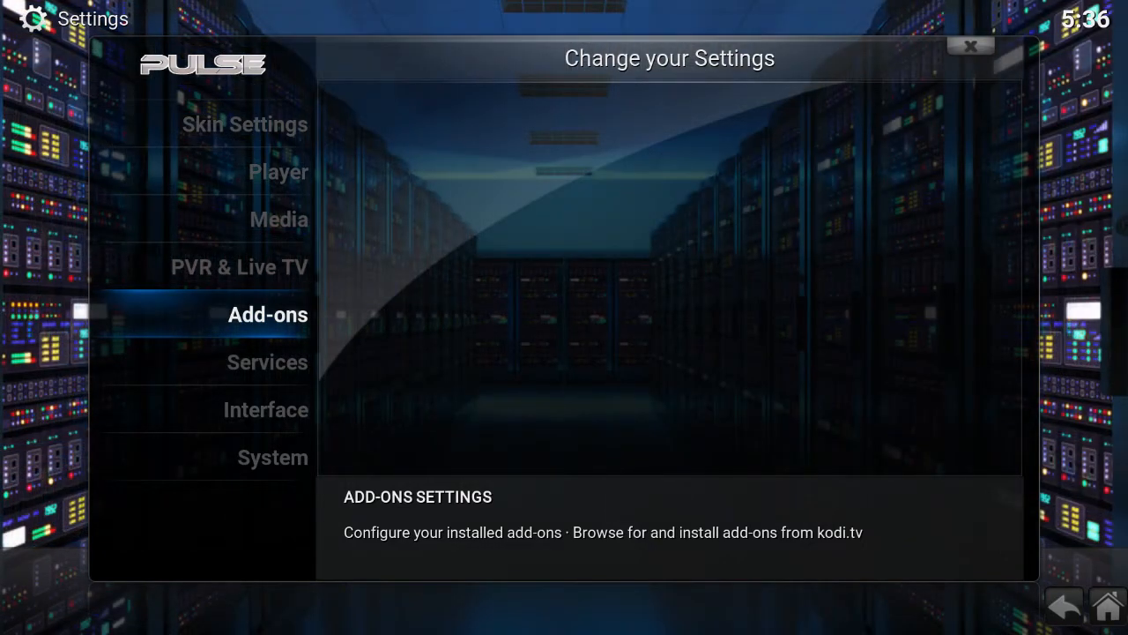
Open the Interface settings category from Settings
{"action": "left_click", "coordinate": [264, 409]}
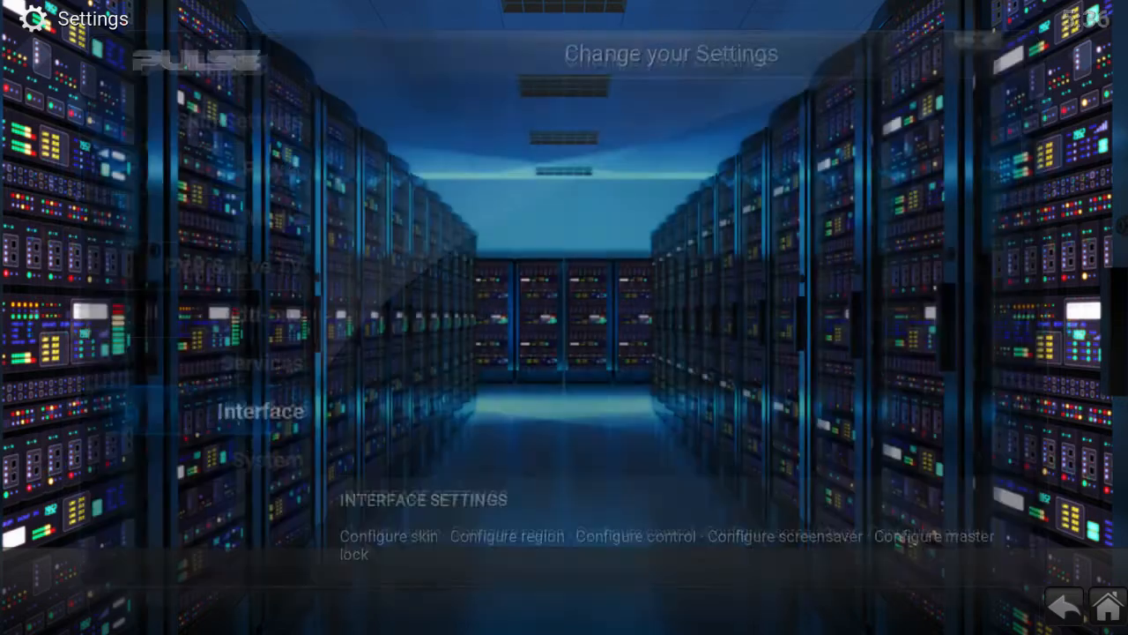
{"action": "left_click", "coordinate": [260, 411]}
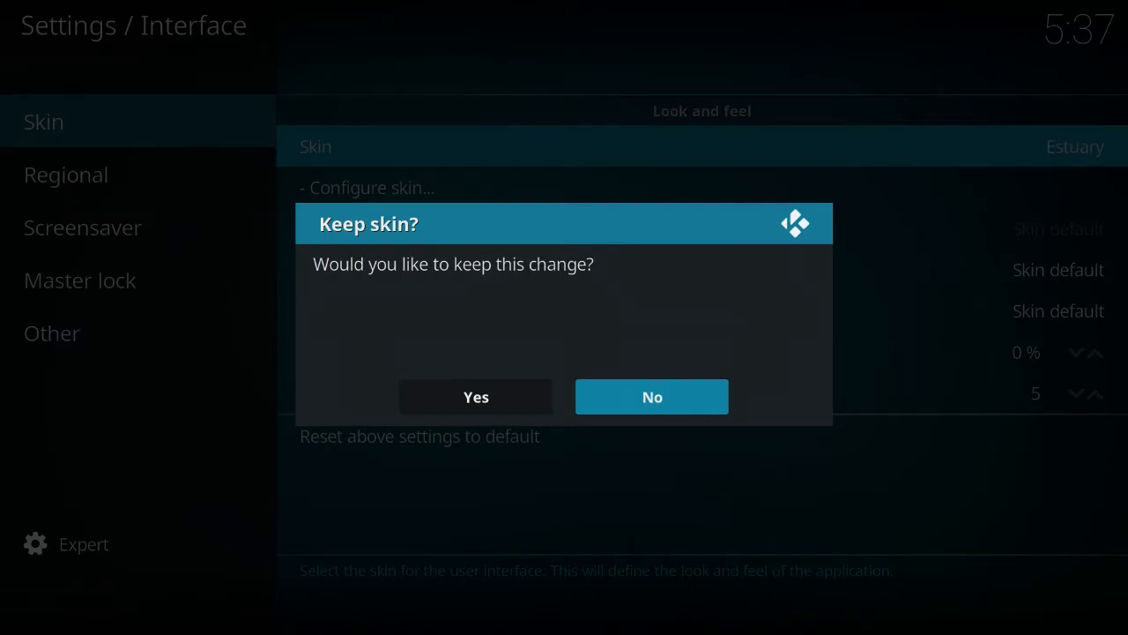
{"action": "mouse_move", "coordinate": [476, 395]}
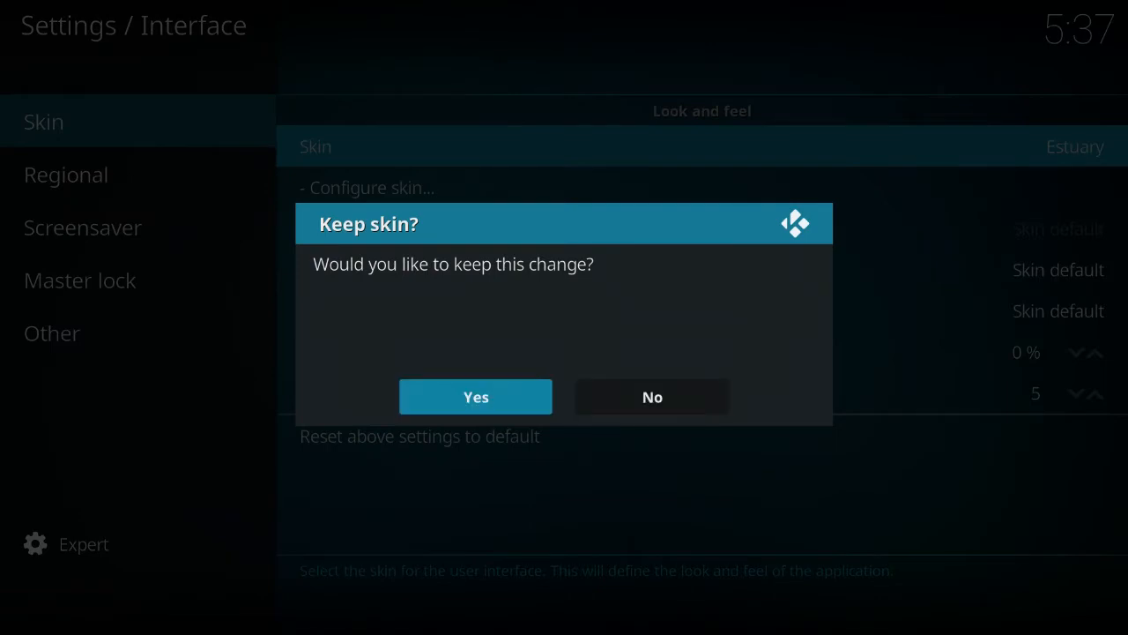
Answer Yes to keep the newly applied Estuary skin
{"action": "left_click", "coordinate": [476, 395]}
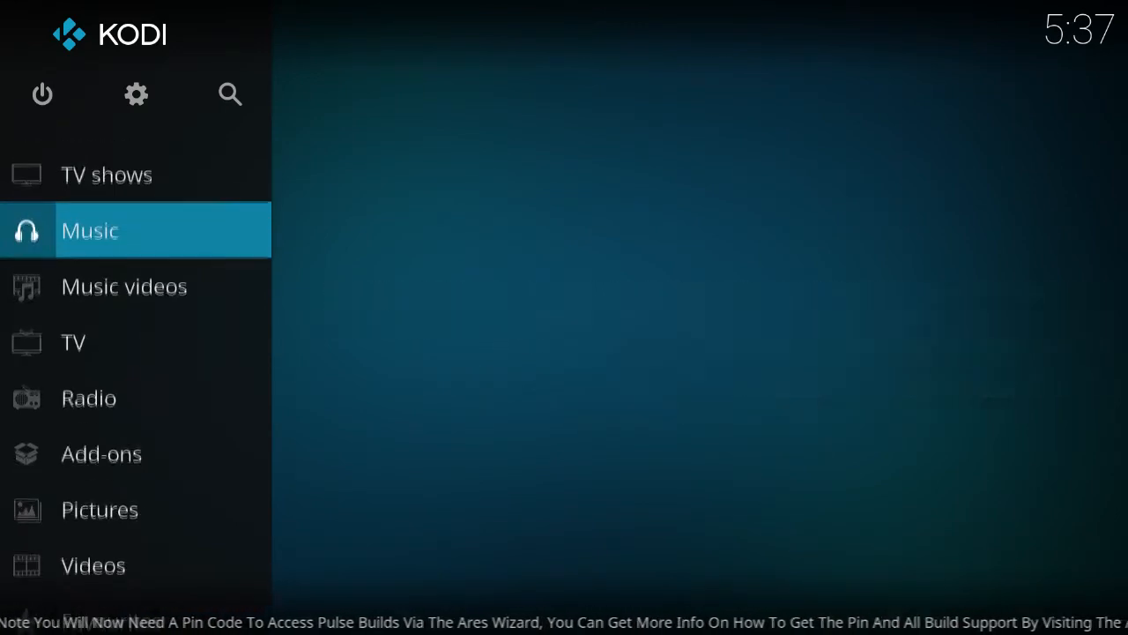
Scroll the home menu down and open the Add-ons section
{"action": "scroll", "scroll_direction": "down", "scroll_amount": 3}
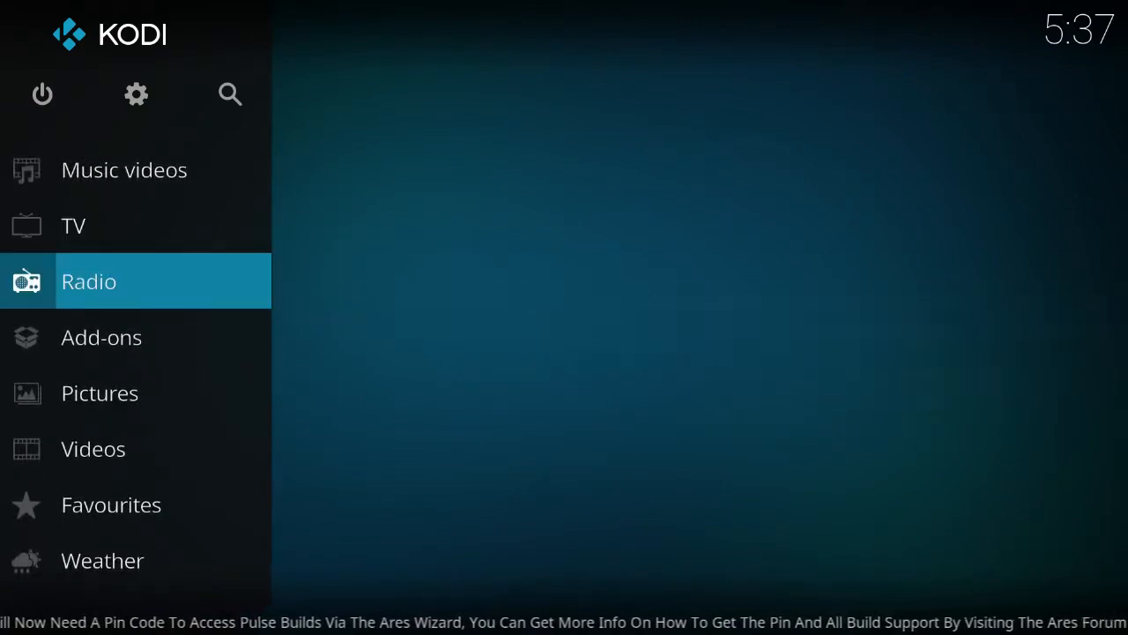
{"action": "left_click", "coordinate": [101, 337]}
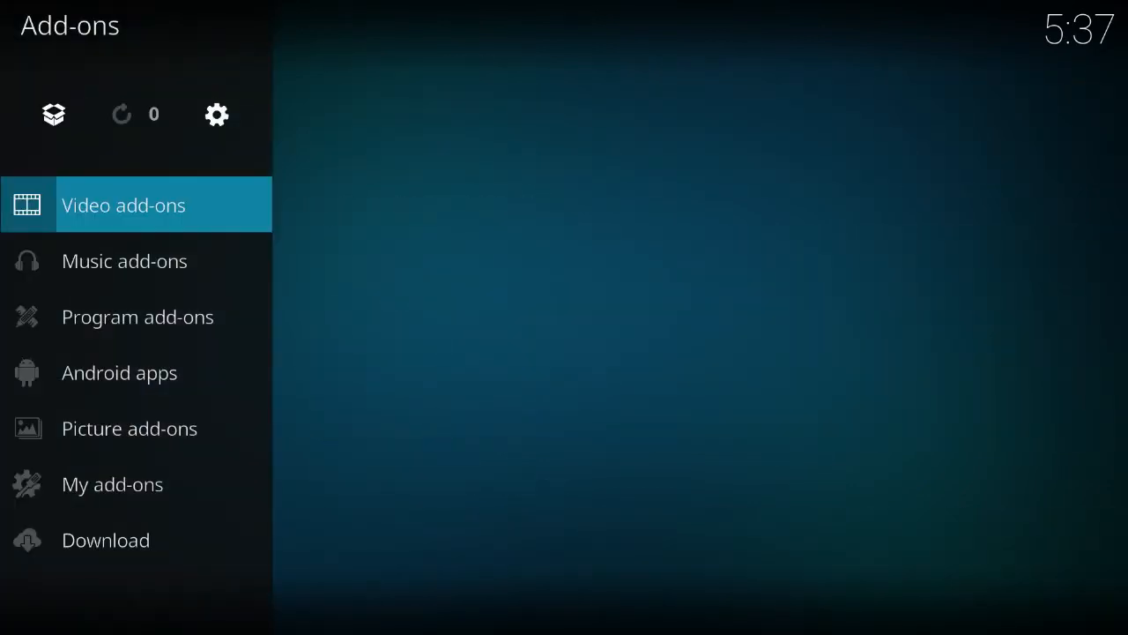
Open the add-on browser and choose Install from repository
{"action": "left_click", "coordinate": [124, 205]}
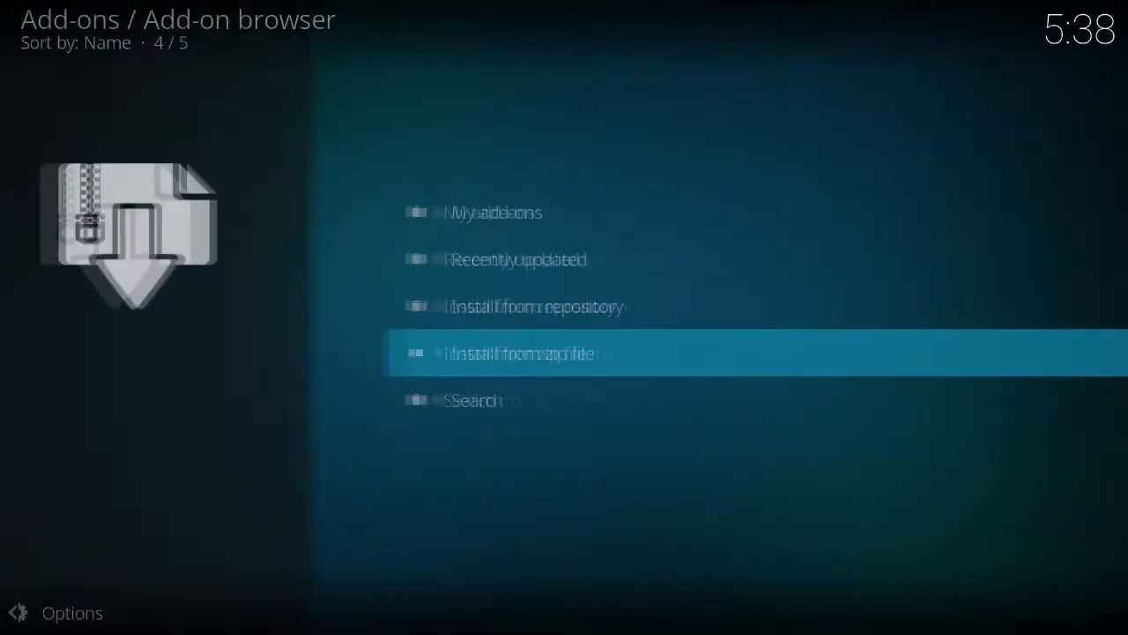
{"action": "key", "text": "Up"}
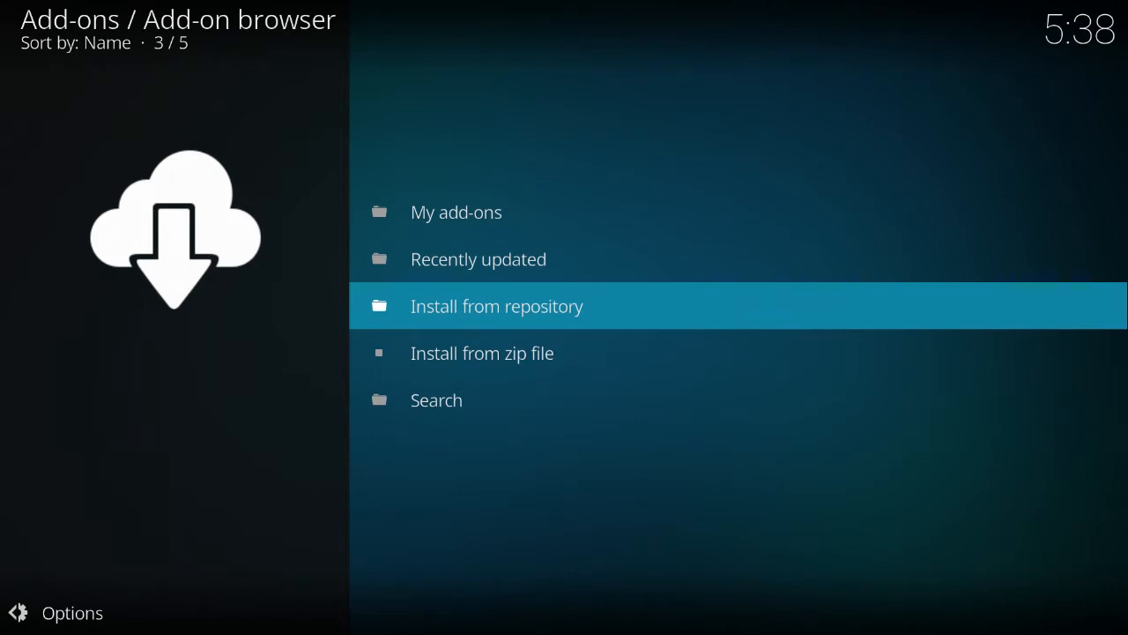
{"action": "left_click", "coordinate": [497, 307]}
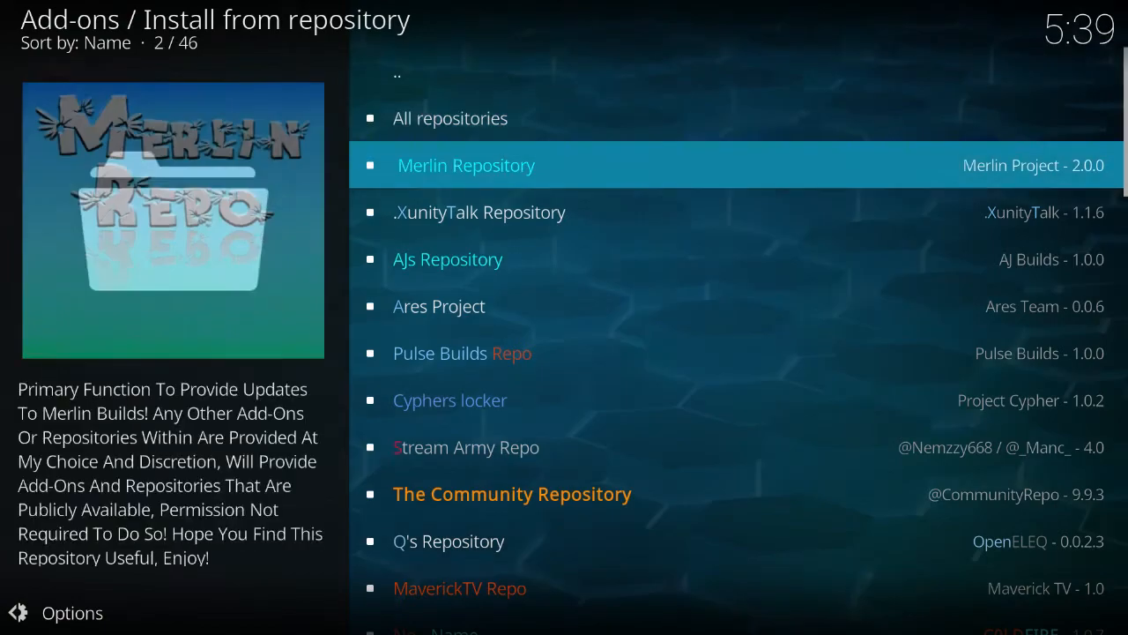
Scroll the repository list down to the Vaders.tv Add-ons entry
{"action": "scroll", "scroll_direction": "down", "scroll_amount": 3}
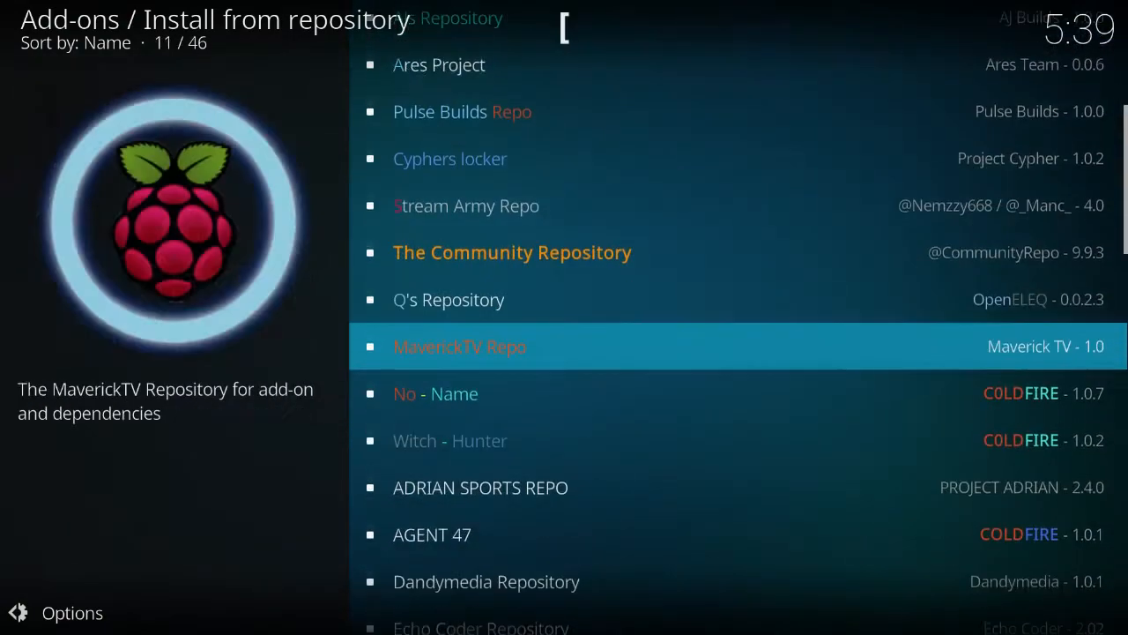
{"action": "scroll", "scroll_direction": "down", "scroll_amount": 3}
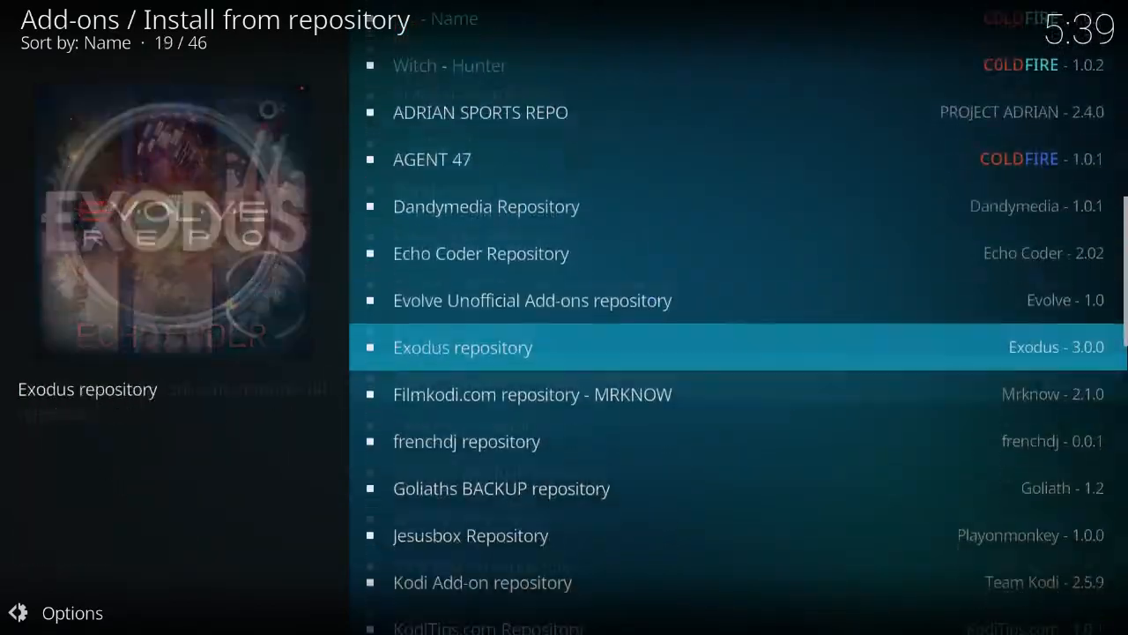
{"action": "scroll", "scroll_direction": "down", "scroll_amount": 3}
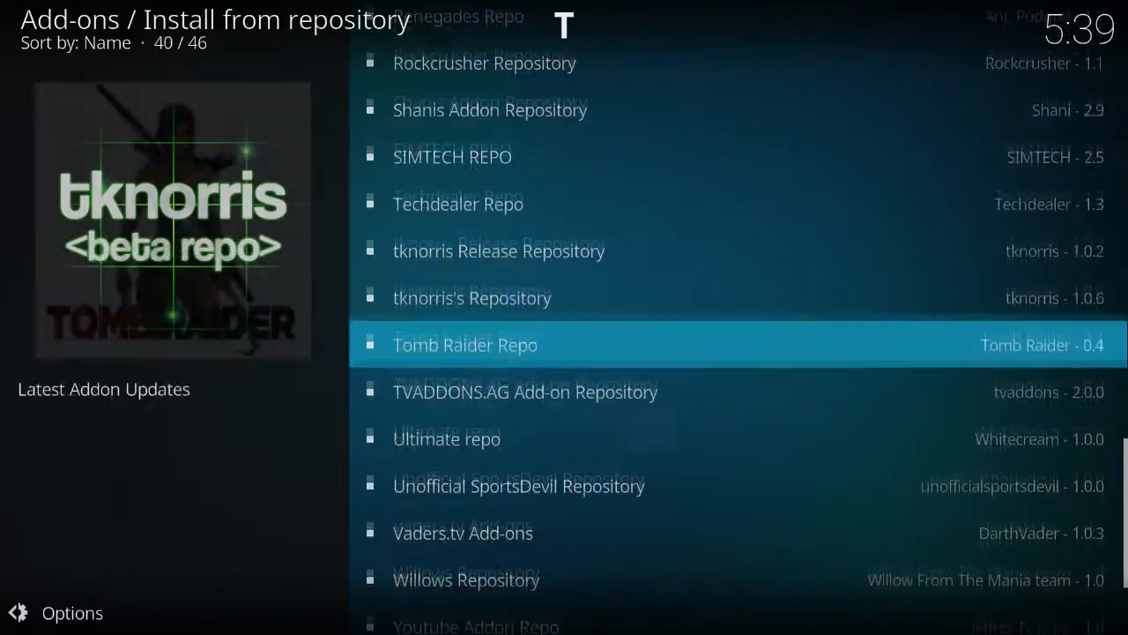
{"action": "scroll", "scroll_direction": "down", "scroll_amount": 3}
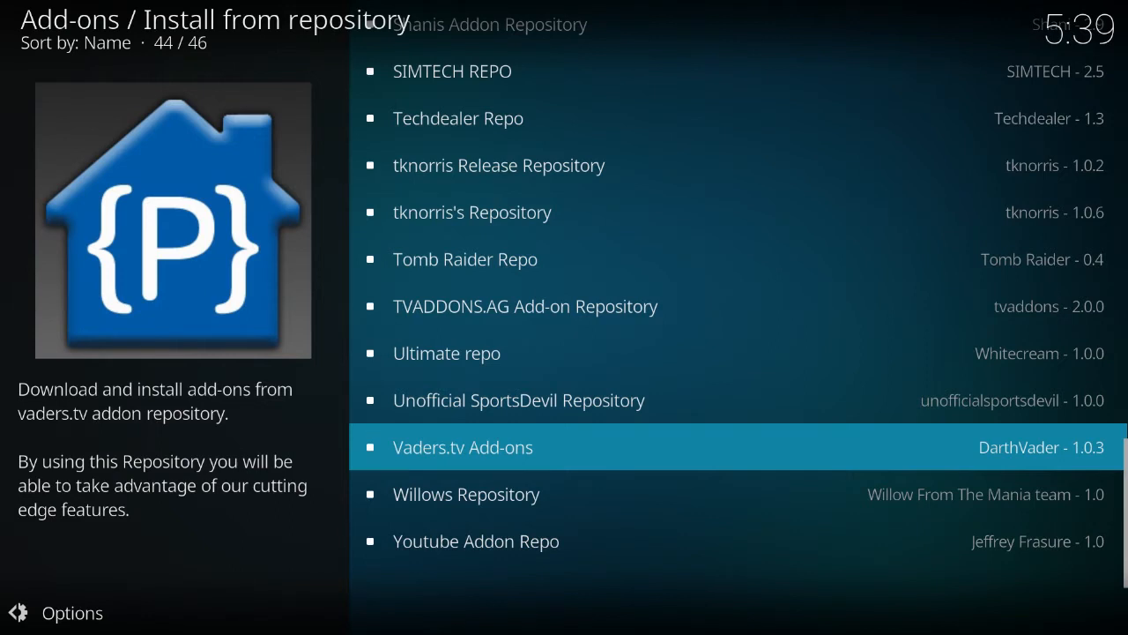
Go through Vaders.tv Add-ons > Video add-ons to Vader Streams and install it
{"action": "left_click", "coordinate": [462, 448]}
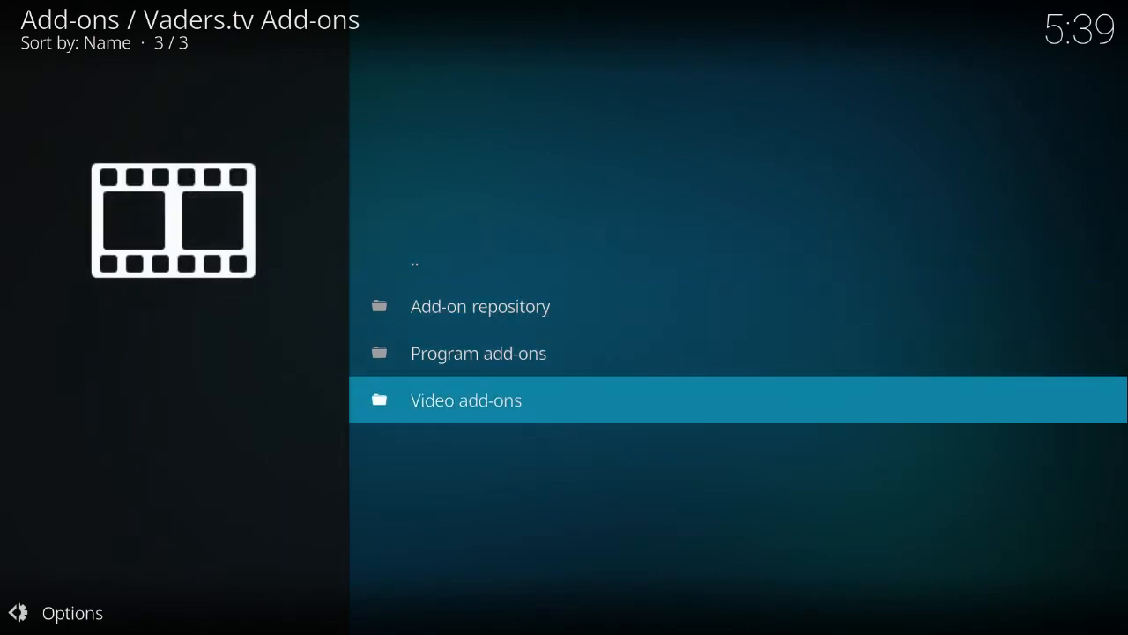
{"action": "left_click", "coordinate": [465, 399]}
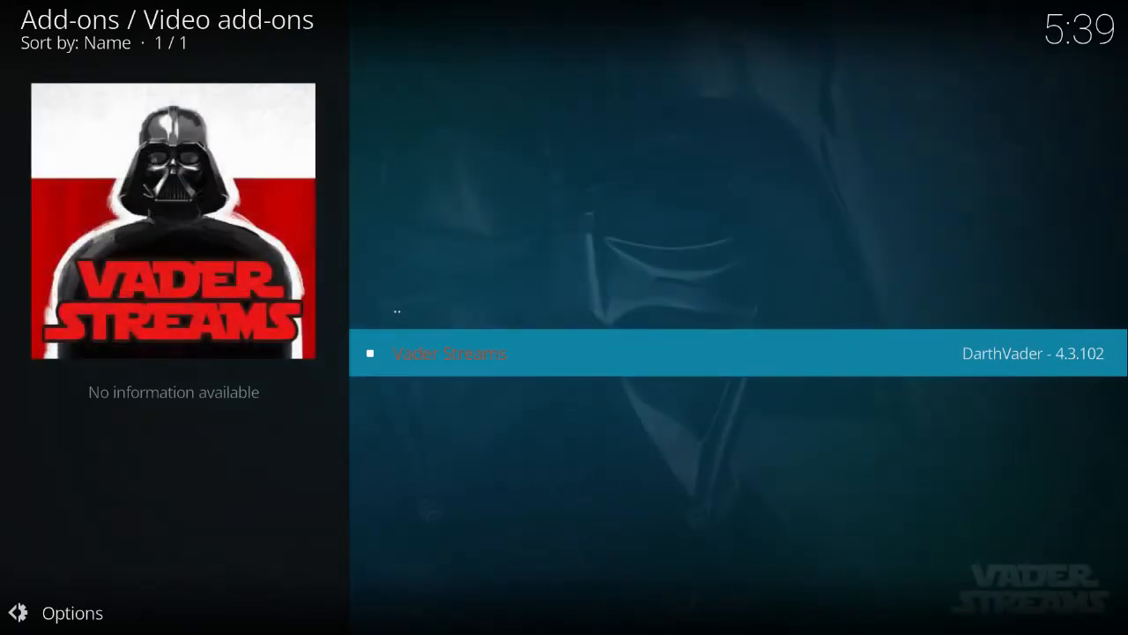
{"action": "left_click", "coordinate": [448, 352]}
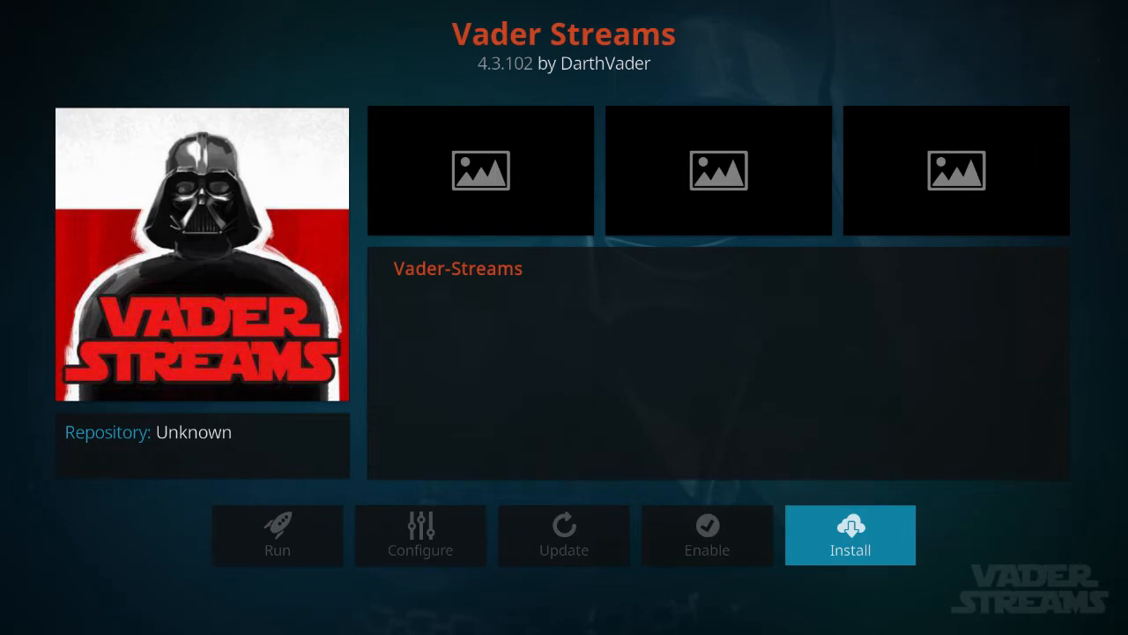
{"action": "left_click", "coordinate": [850, 536]}
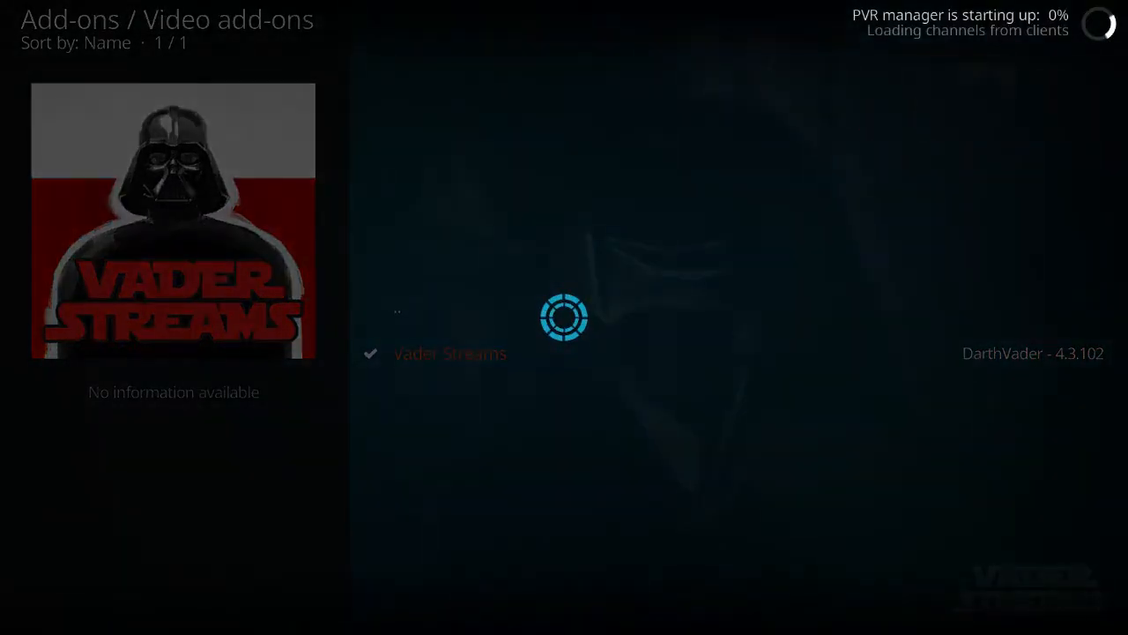
{"action": "left_click", "coordinate": [449, 353]}
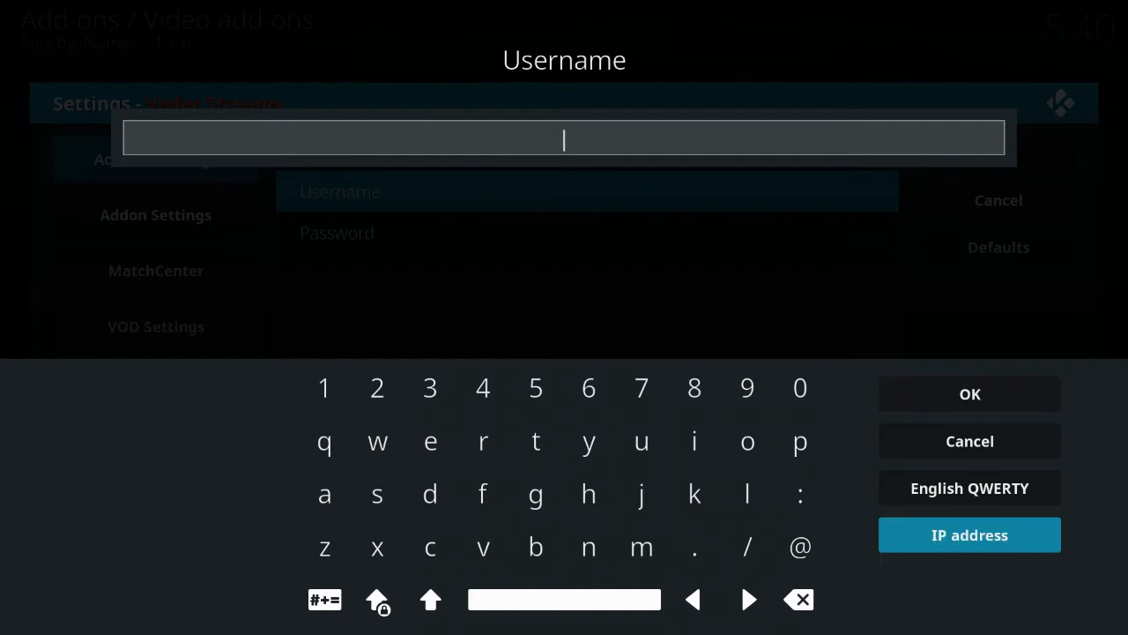
{"action": "mouse_move", "coordinate": [800, 493]}
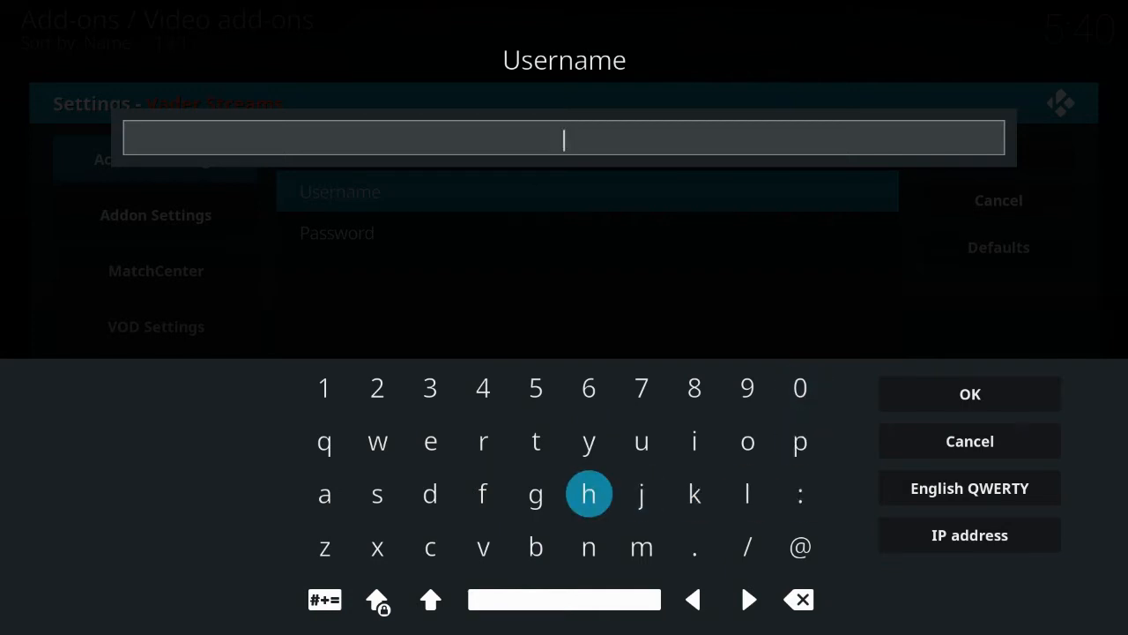
{"action": "mouse_move", "coordinate": [536, 494]}
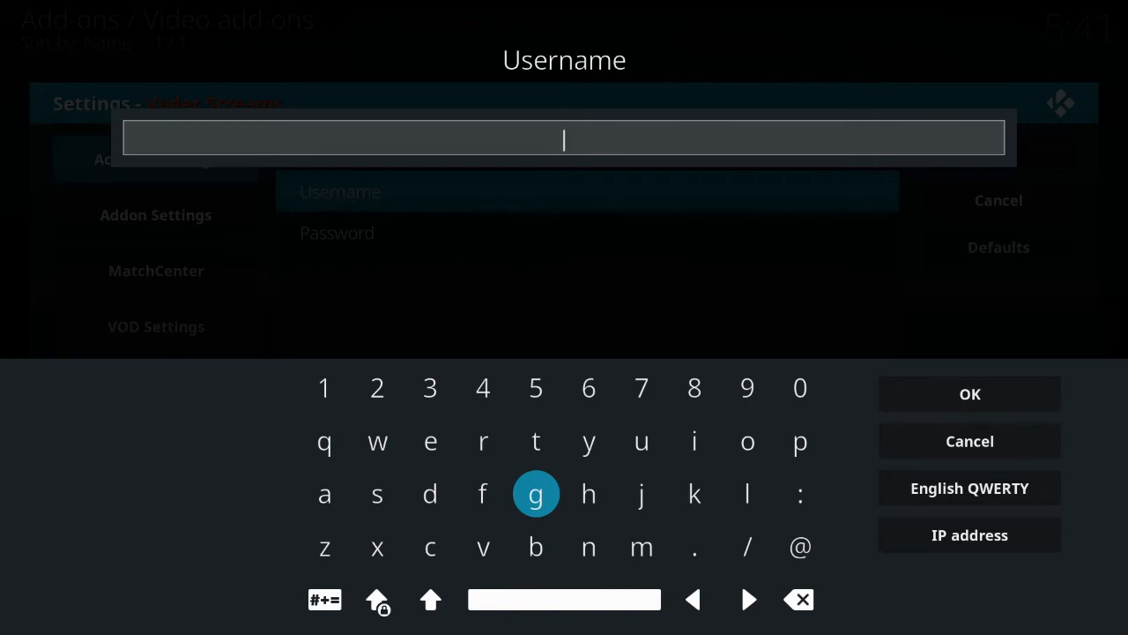
Finish the username on the on-screen keyboard and confirm it with OK
{"action": "left_click", "coordinate": [564, 600]}
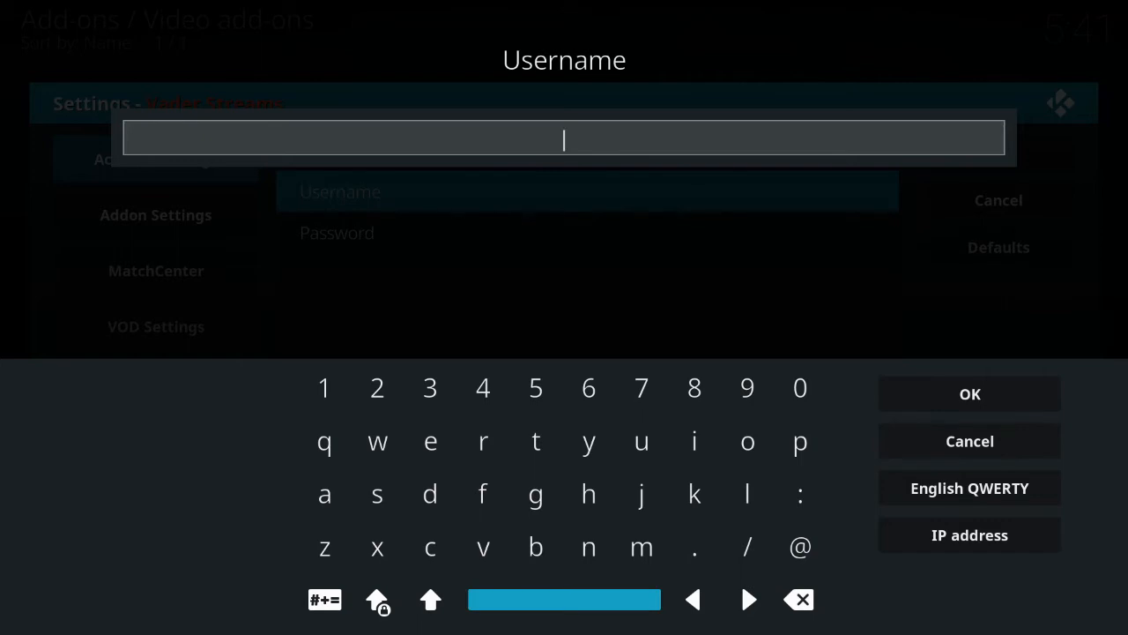
{"action": "left_click", "coordinate": [430, 600]}
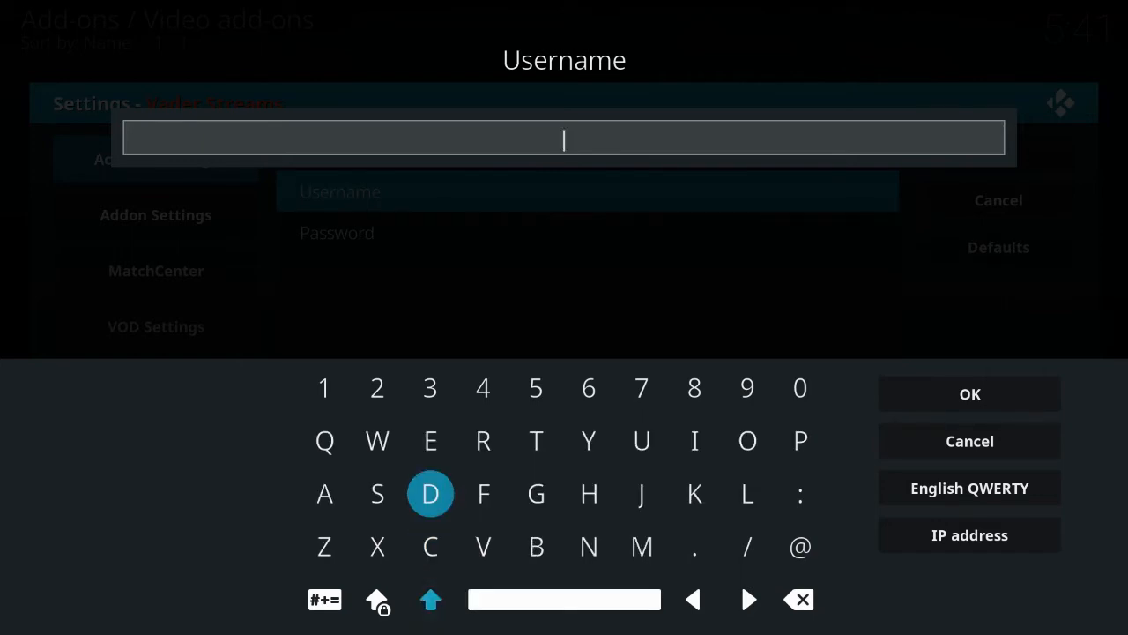
{"action": "left_click", "coordinate": [970, 394]}
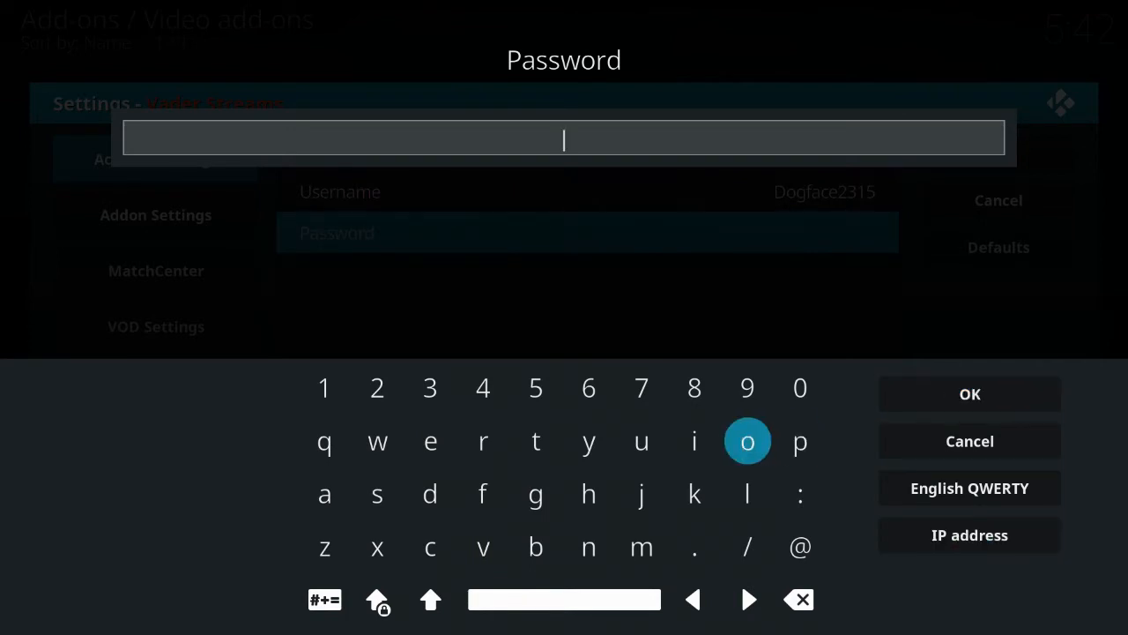
Enter the account password on the on-screen keyboard and confirm it
{"action": "left_click", "coordinate": [800, 441]}
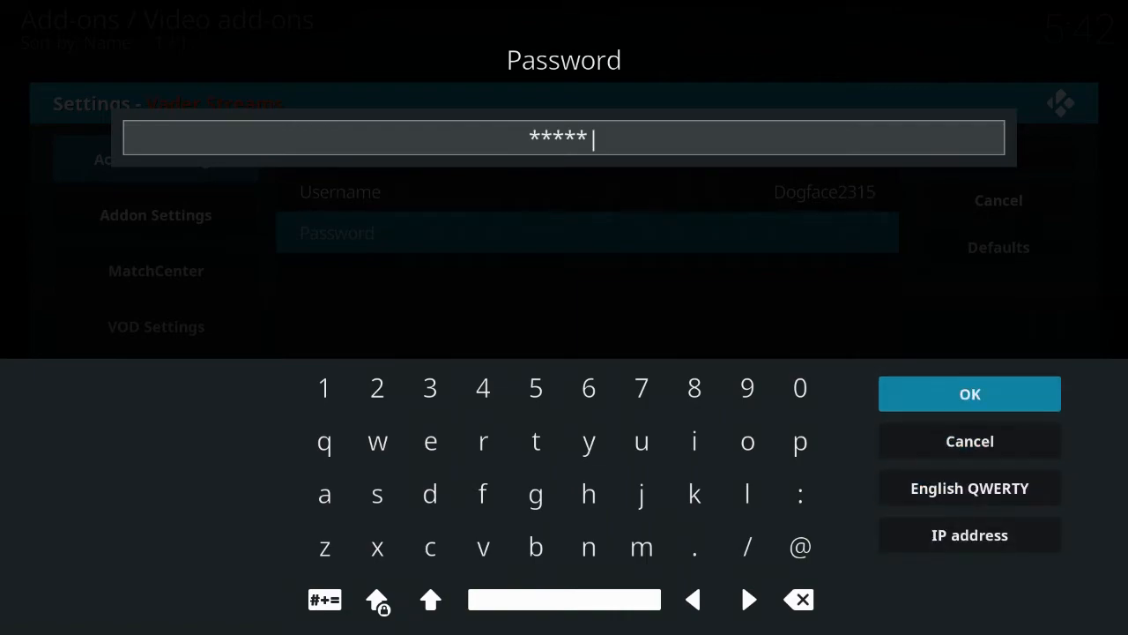
{"action": "left_click", "coordinate": [969, 394]}
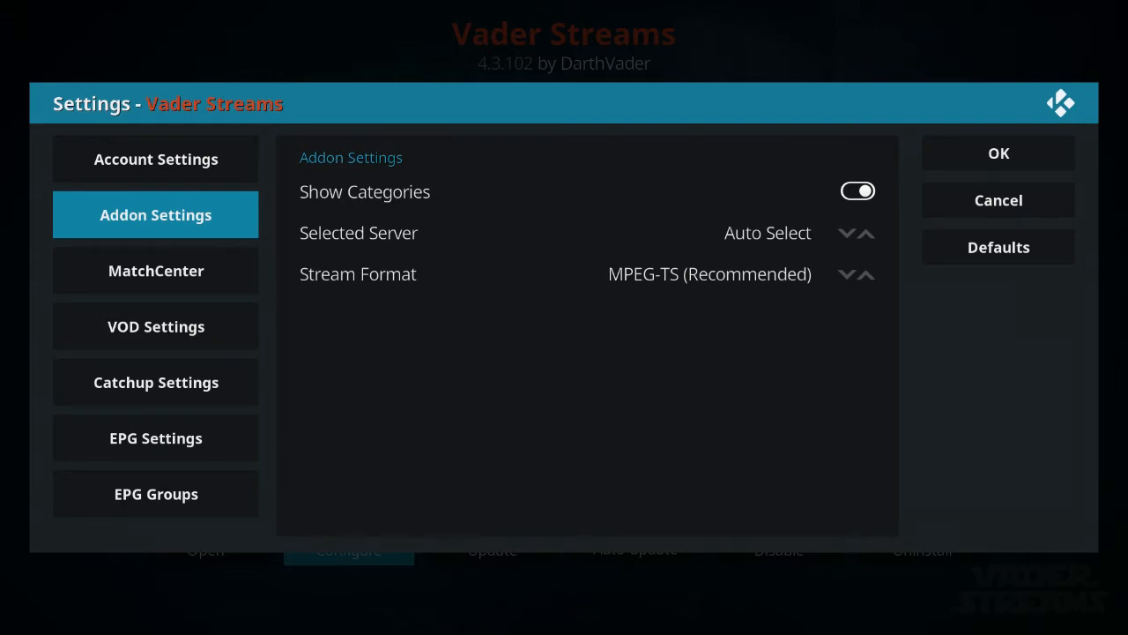
Go via MatchCenter to EPG Settings, switch Merge M3U File on and save with OK
{"action": "left_click", "coordinate": [155, 270]}
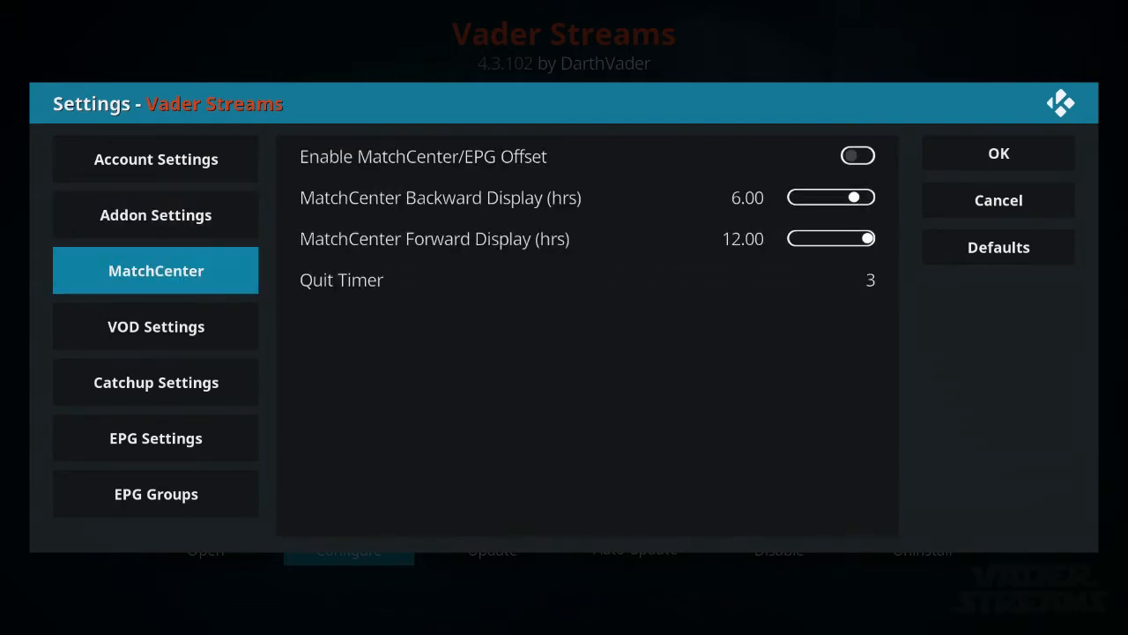
{"action": "left_click", "coordinate": [155, 438]}
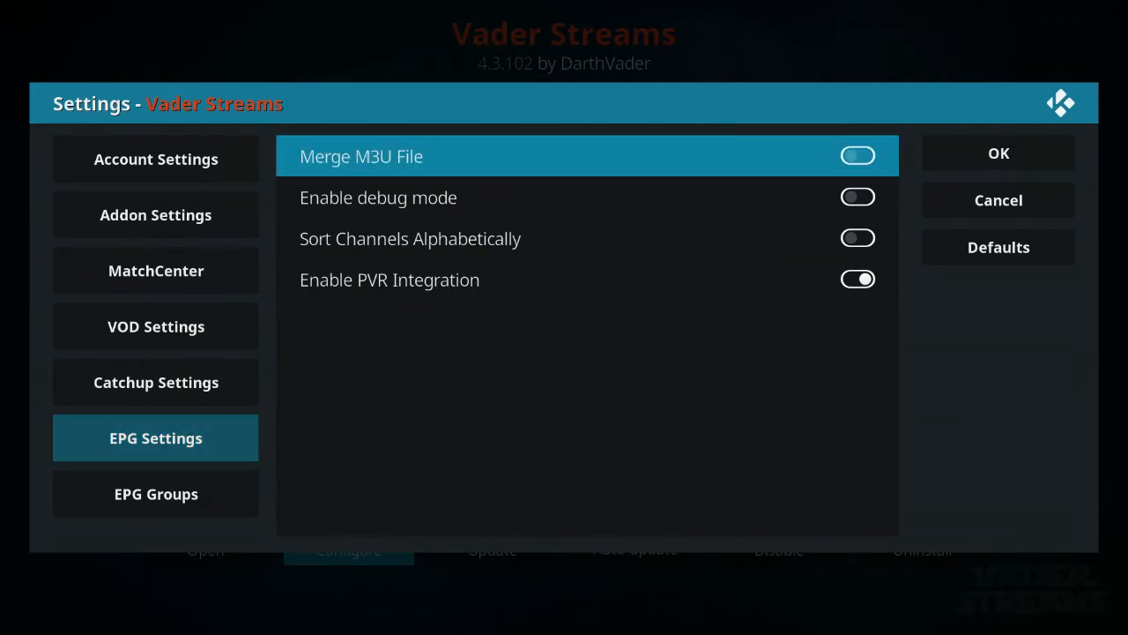
{"action": "left_click", "coordinate": [857, 155]}
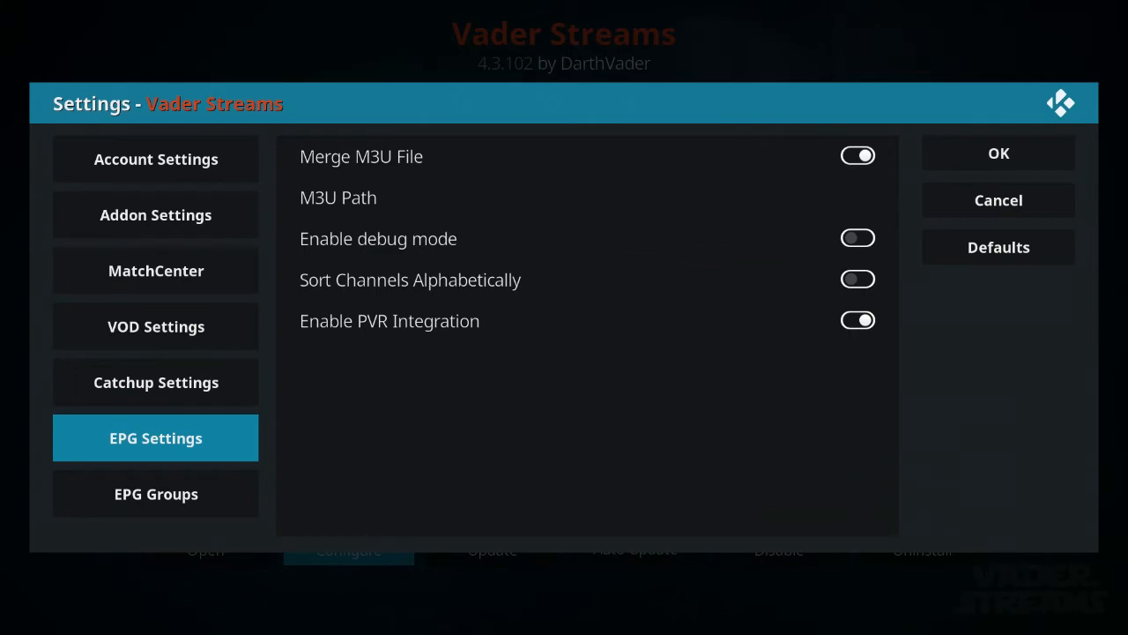
{"action": "left_click", "coordinate": [156, 494]}
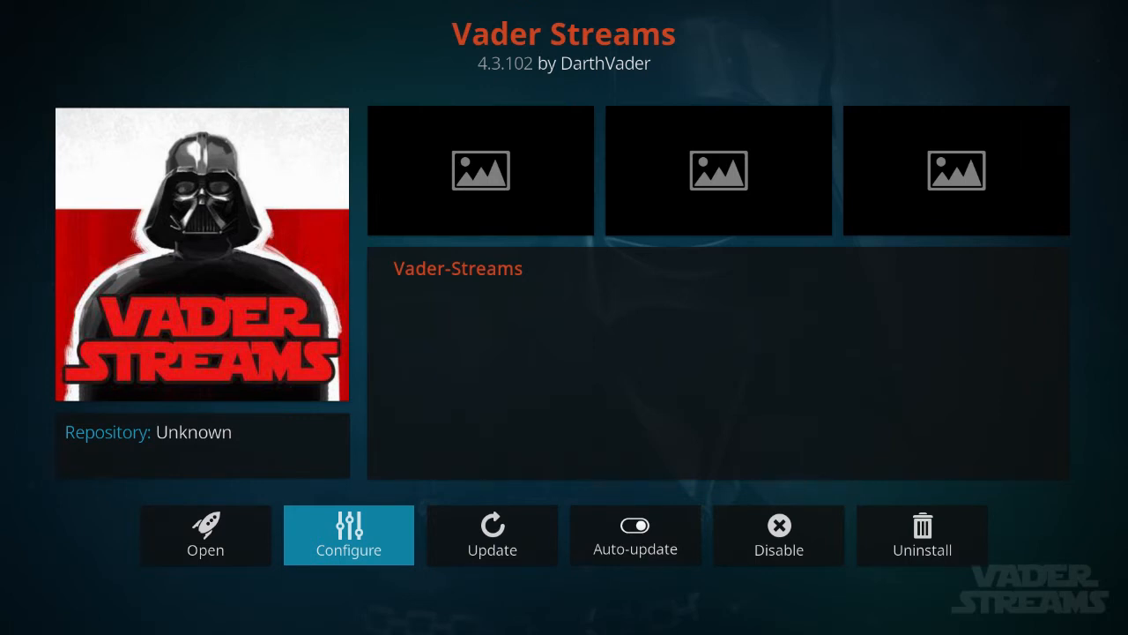
Tick Sports, UK, Canada, US, Live Events and Premium Movies in Category Setup, then close it
{"action": "left_click", "coordinate": [349, 536]}
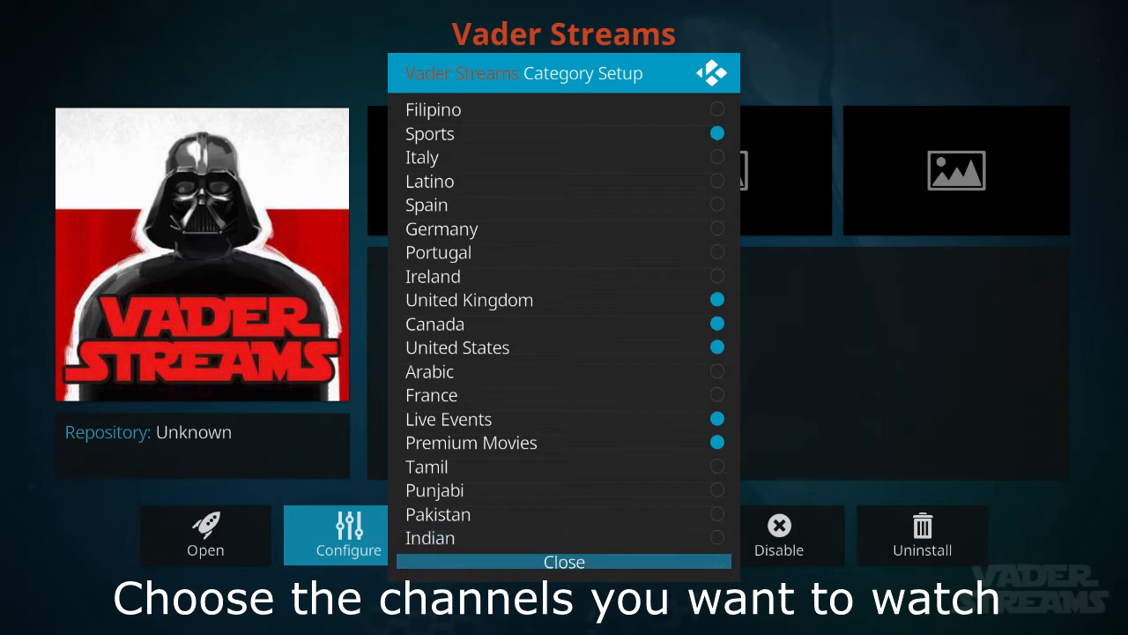
{"action": "left_click", "coordinate": [565, 561]}
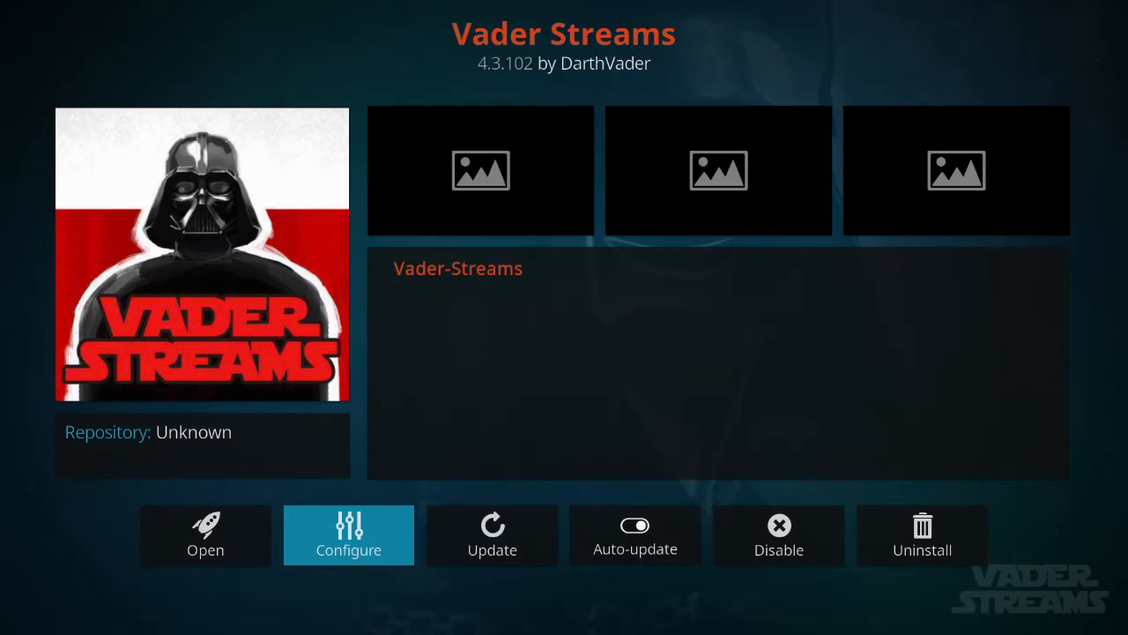
Enable PVR Live TV integration via Configure and acknowledge the restart notice
{"action": "left_click", "coordinate": [347, 536]}
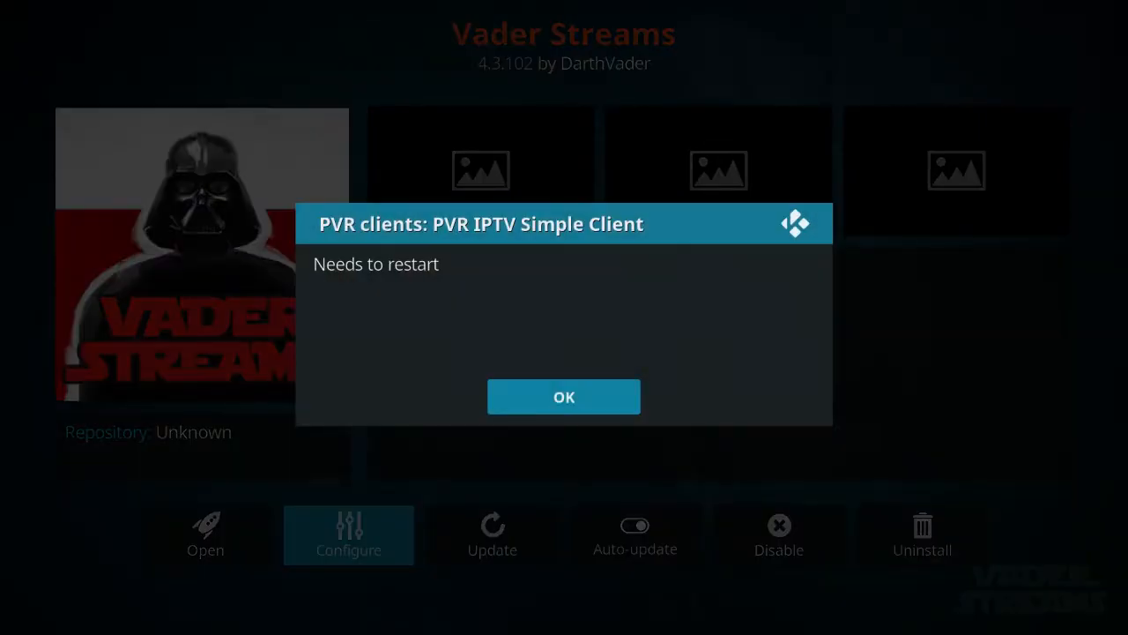
{"action": "left_click", "coordinate": [564, 396]}
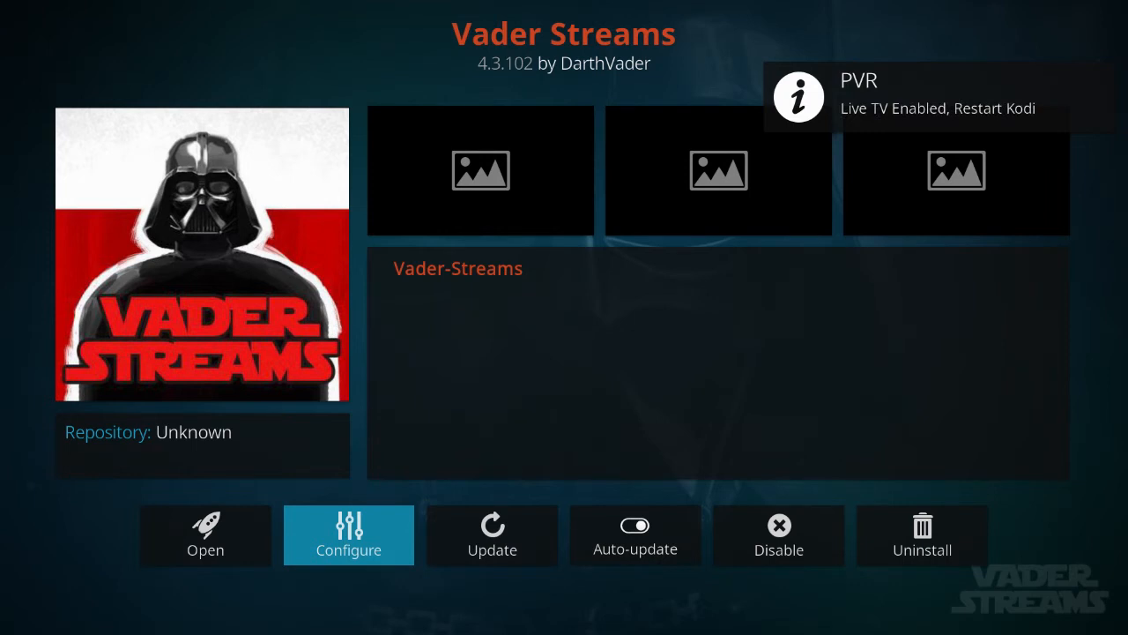
{"action": "left_click", "coordinate": [349, 536]}
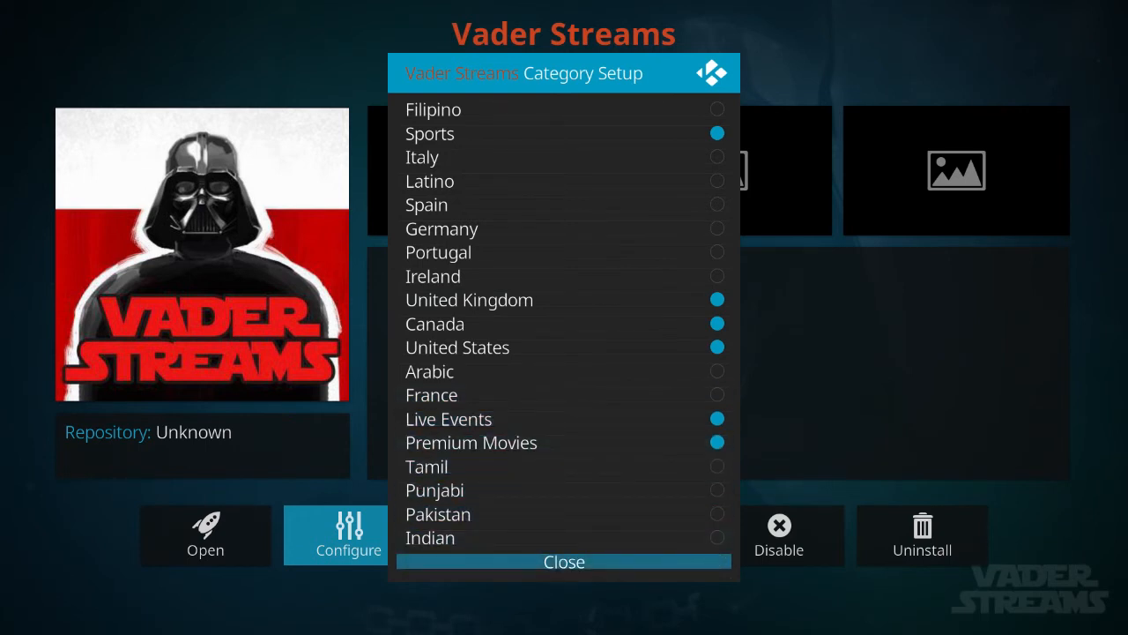
Close Category Setup and back out to the home screen's Add-ons section
{"action": "left_click", "coordinate": [565, 561]}
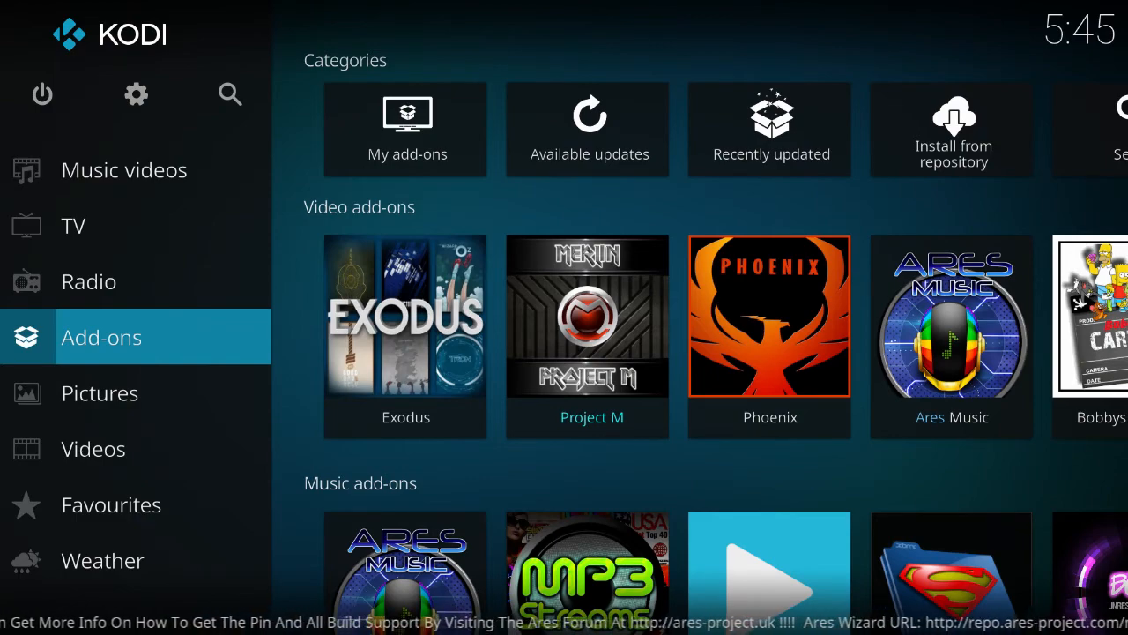
Exit Kodi from the power options so the Smart TV Box launcher shows
{"action": "left_click", "coordinate": [74, 226]}
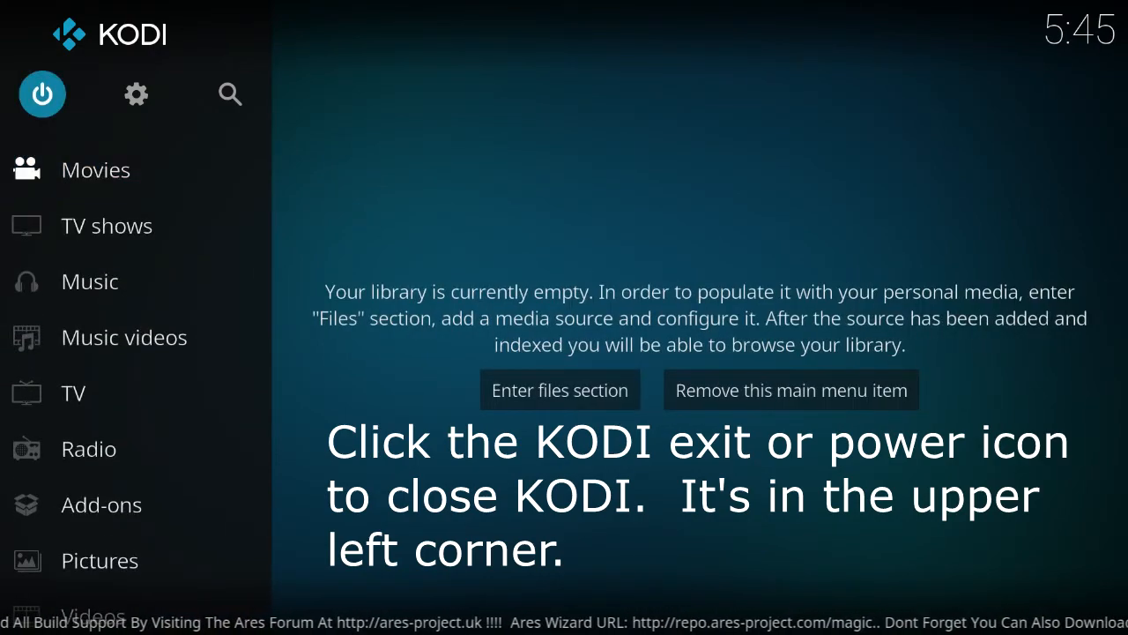
{"action": "left_click", "coordinate": [43, 95]}
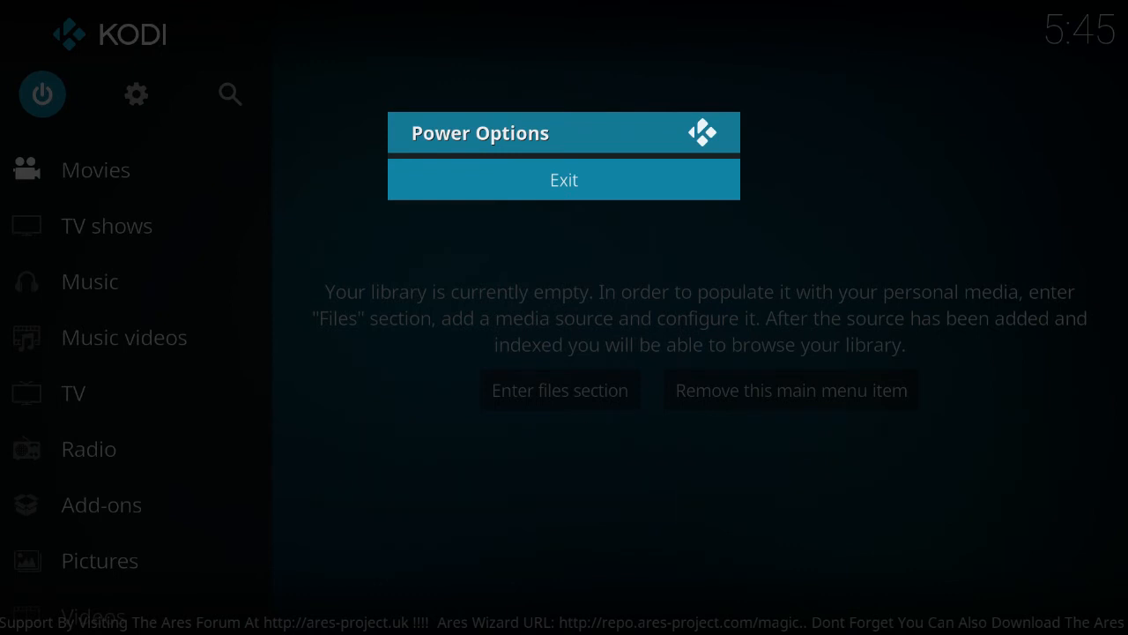
{"action": "left_click", "coordinate": [564, 180]}
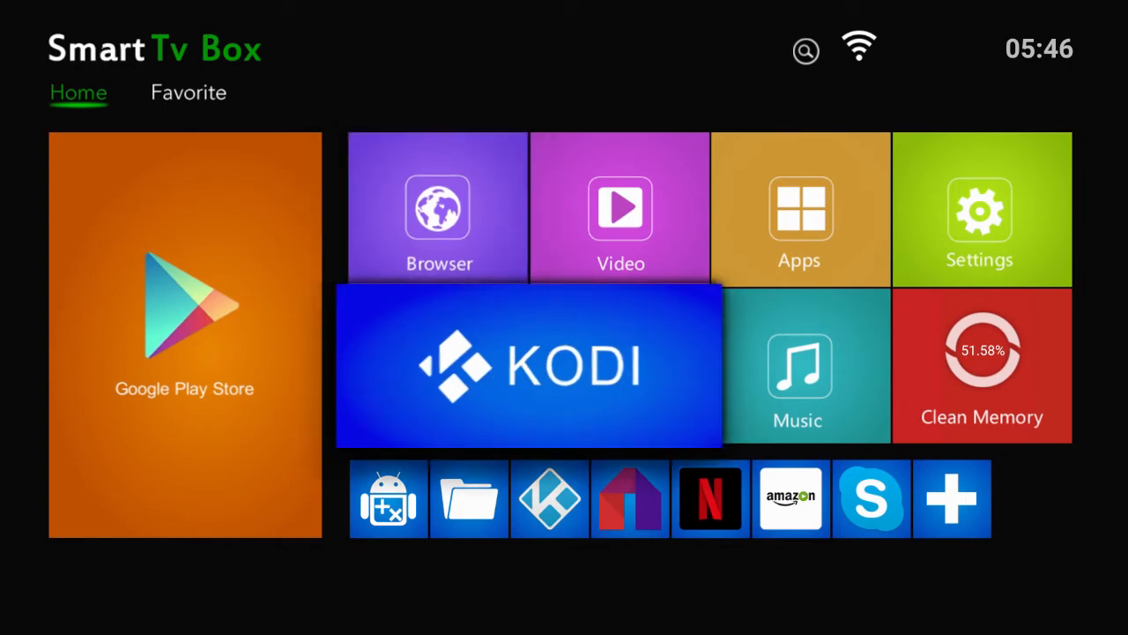
Relaunch Kodi from the launcher's KODI tile so the guide import begins
{"action": "left_click", "coordinate": [529, 365]}
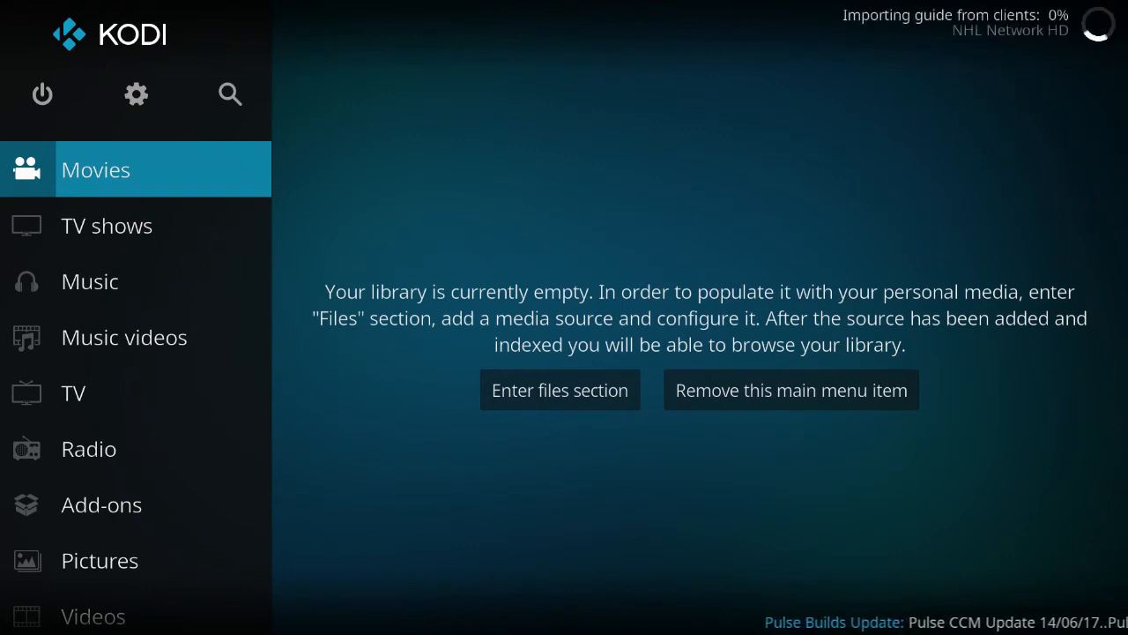
{"action": "mouse_move", "coordinate": [158, 617]}
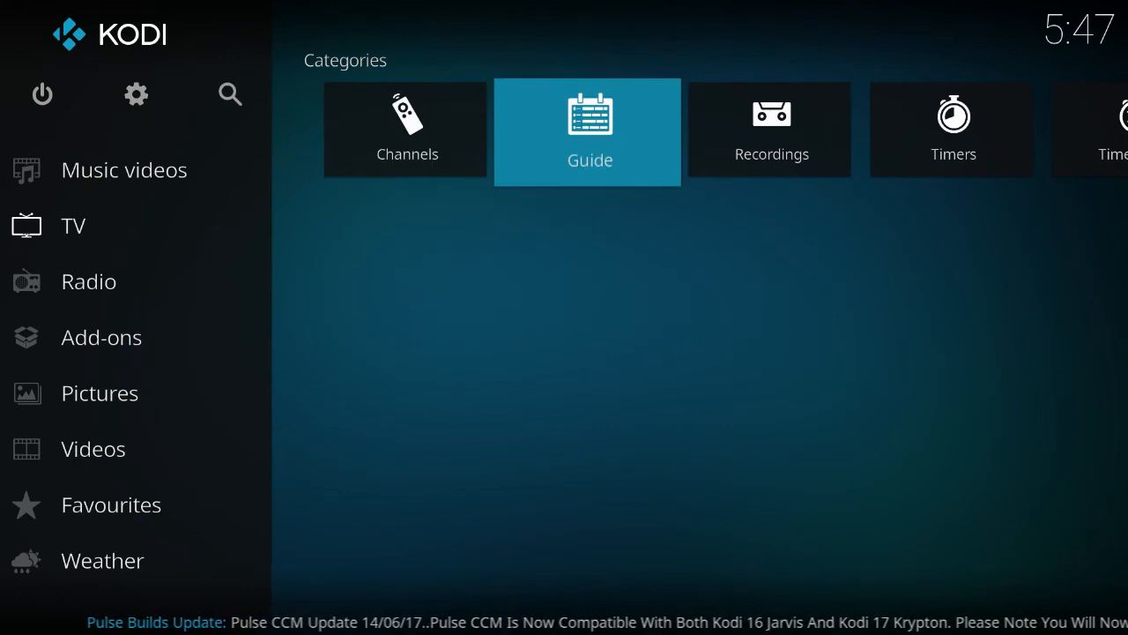
Step from Guide to Channels in the TV section, then return to the home menu
{"action": "left_click", "coordinate": [587, 132]}
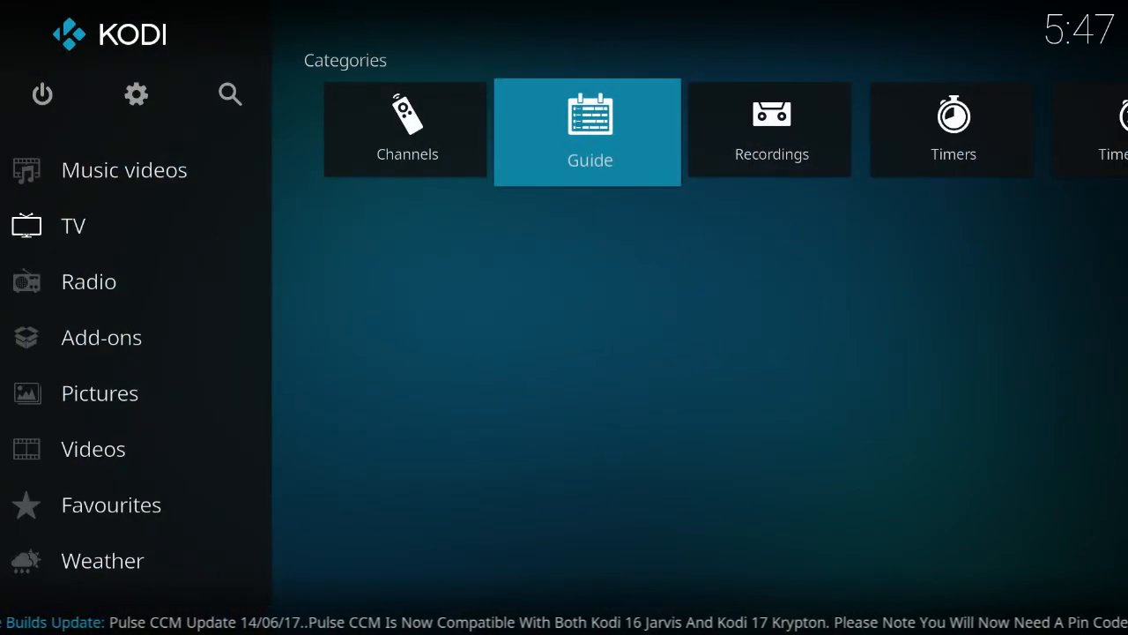
{"action": "key", "text": "Left"}
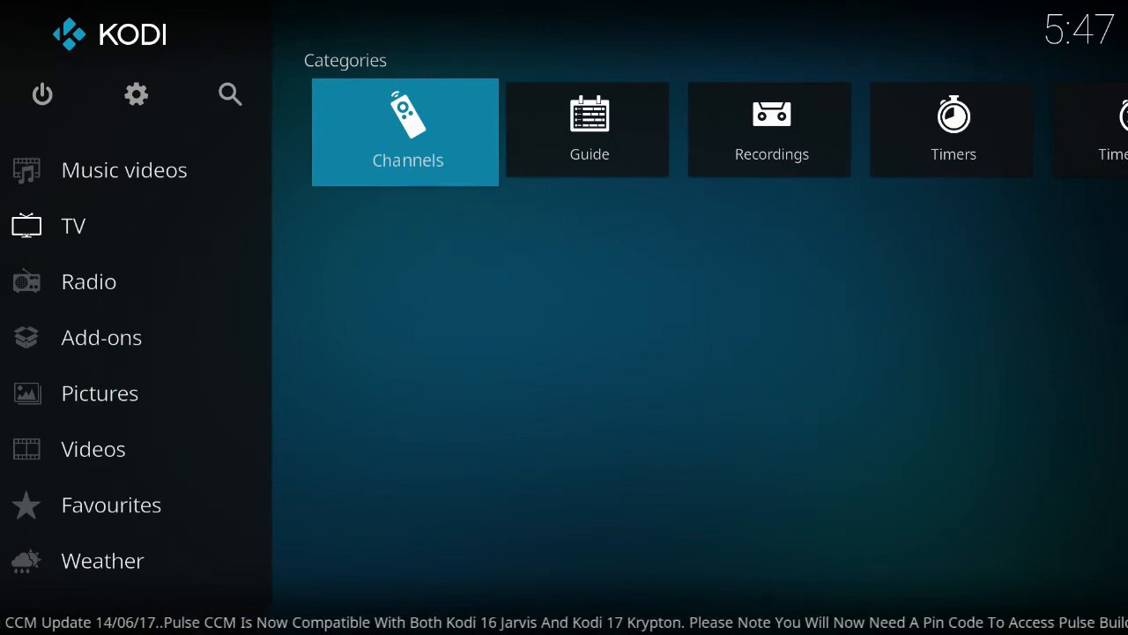
{"action": "left_click", "coordinate": [74, 226]}
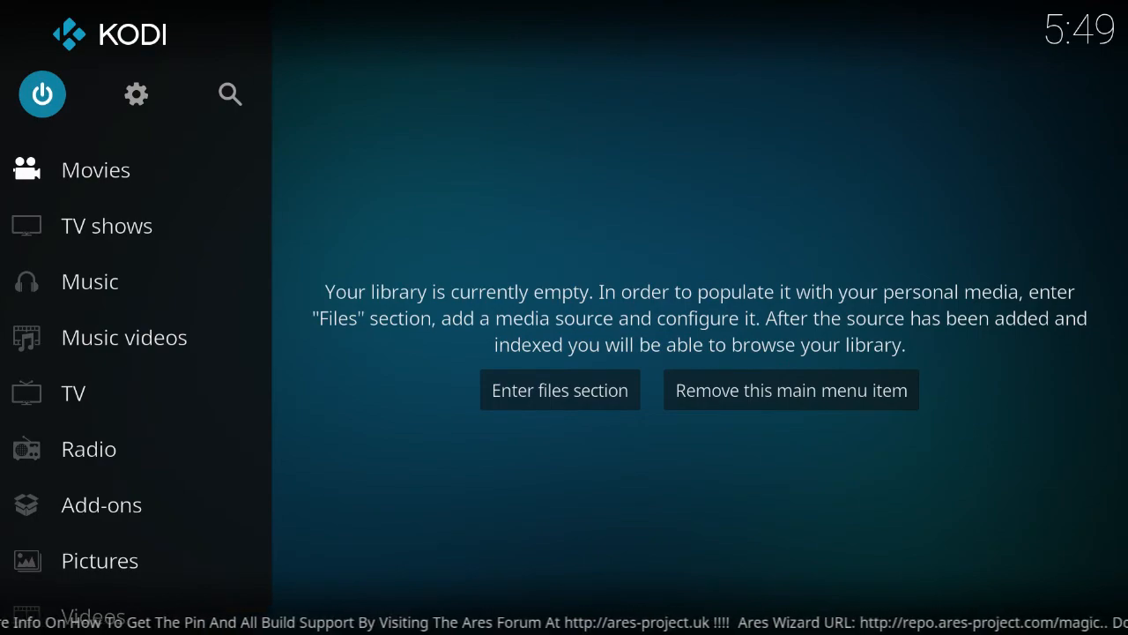
Exit Kodi via Power Options, returning to the Smart TV Box home screen
{"action": "left_click", "coordinate": [42, 94]}
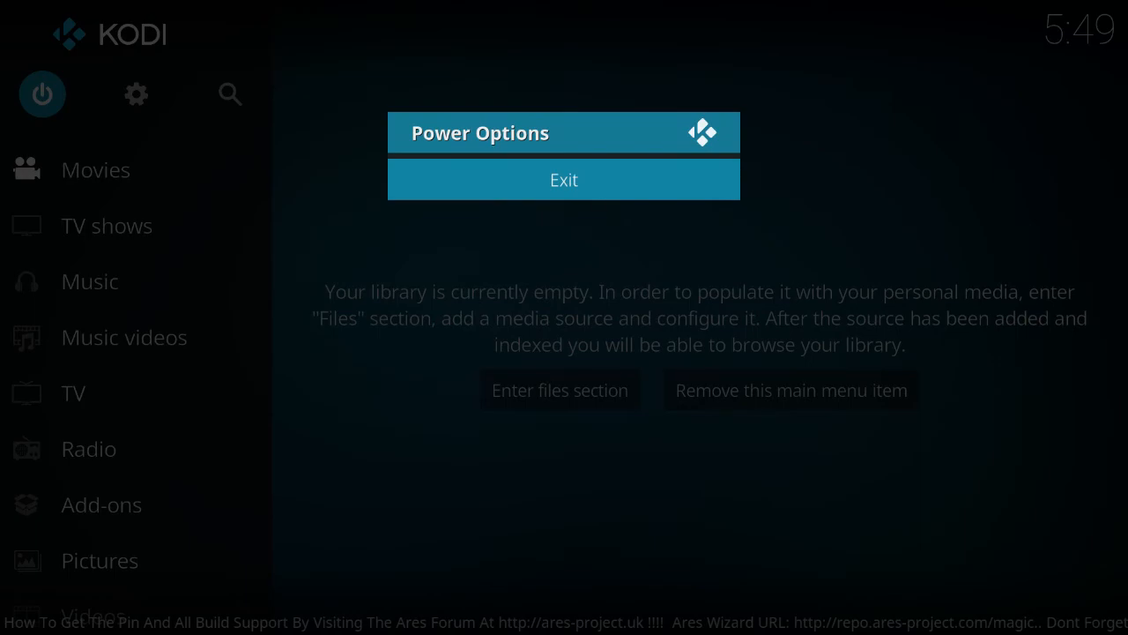
{"action": "left_click", "coordinate": [564, 179]}
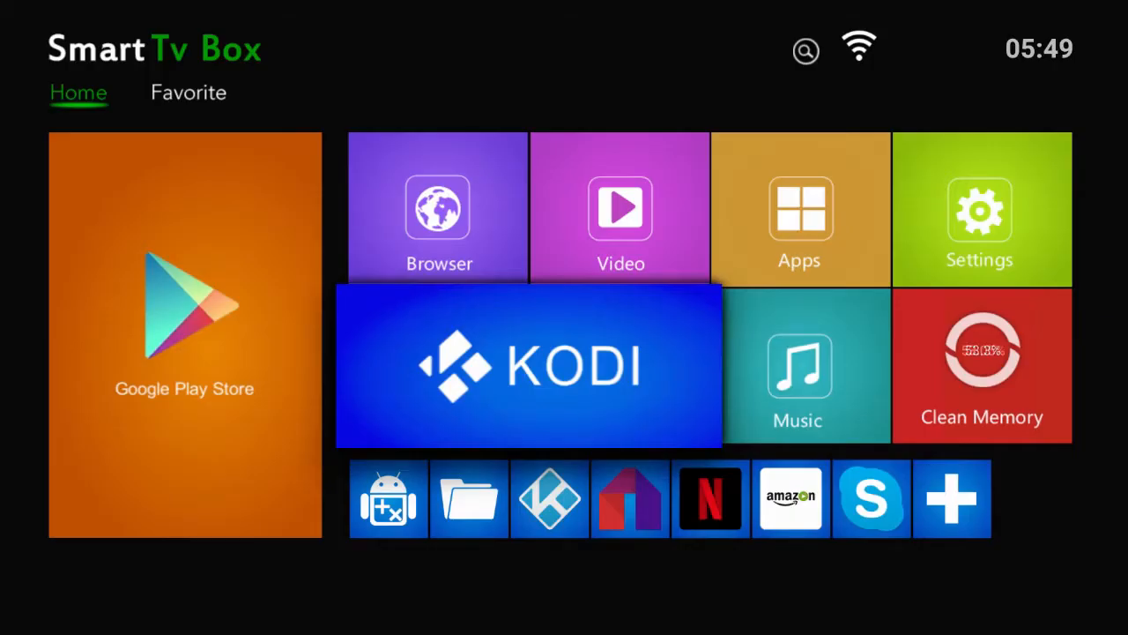
Launch Kodi from the KODI tile and wait for its home menu to load
{"action": "left_click", "coordinate": [528, 365]}
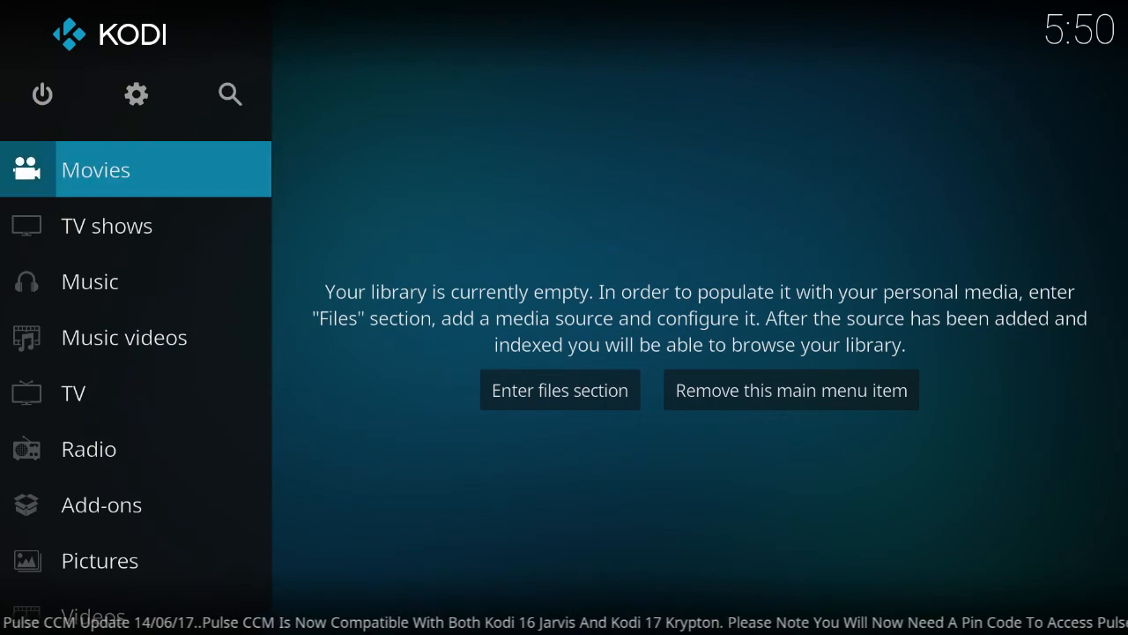
Show the TV guide timeline for all channels, now listing Sky Sports programmes
{"action": "scroll", "scroll_direction": "down", "scroll_amount": 3}
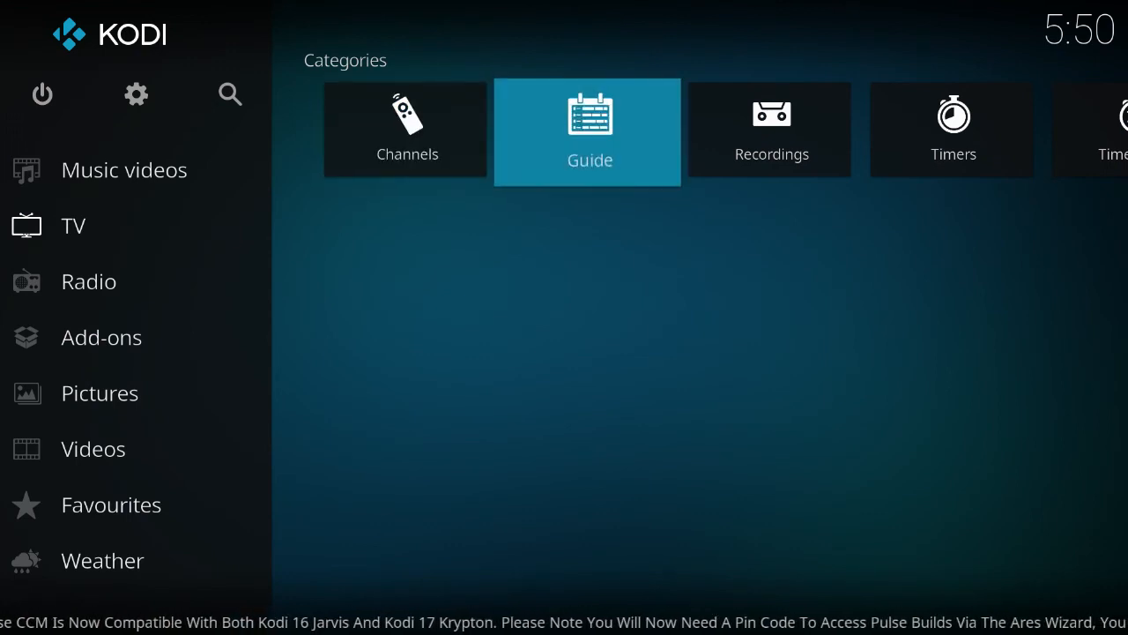
{"action": "left_click", "coordinate": [587, 132]}
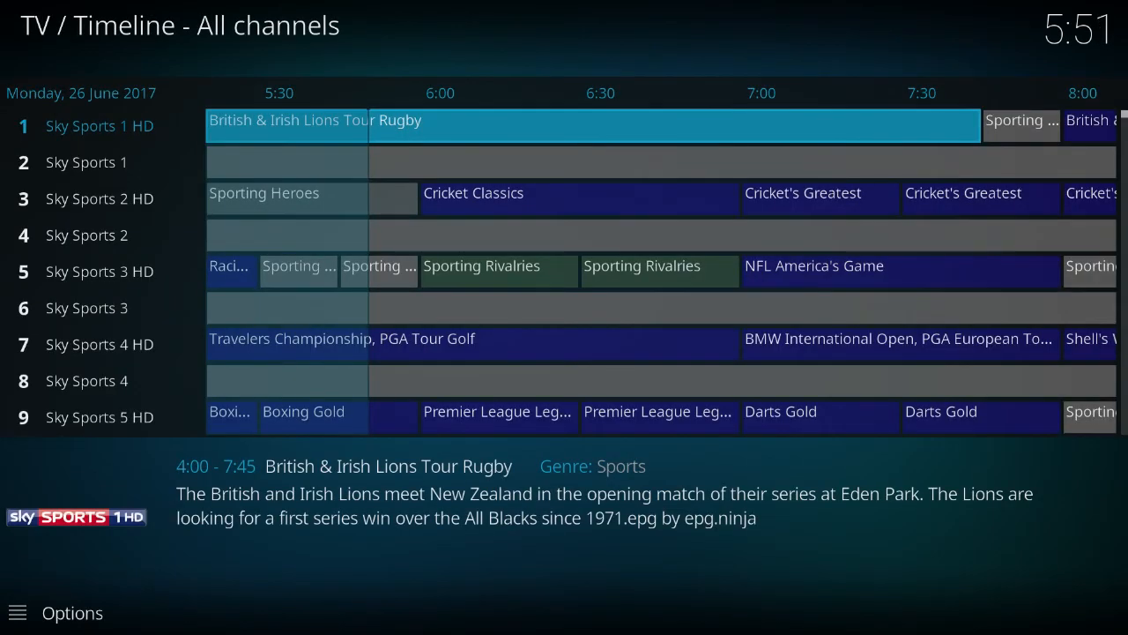
Scroll the guide past BT Sports, Eurosport and CBS to the ESPN channels with listings
{"action": "key", "text": "Down"}
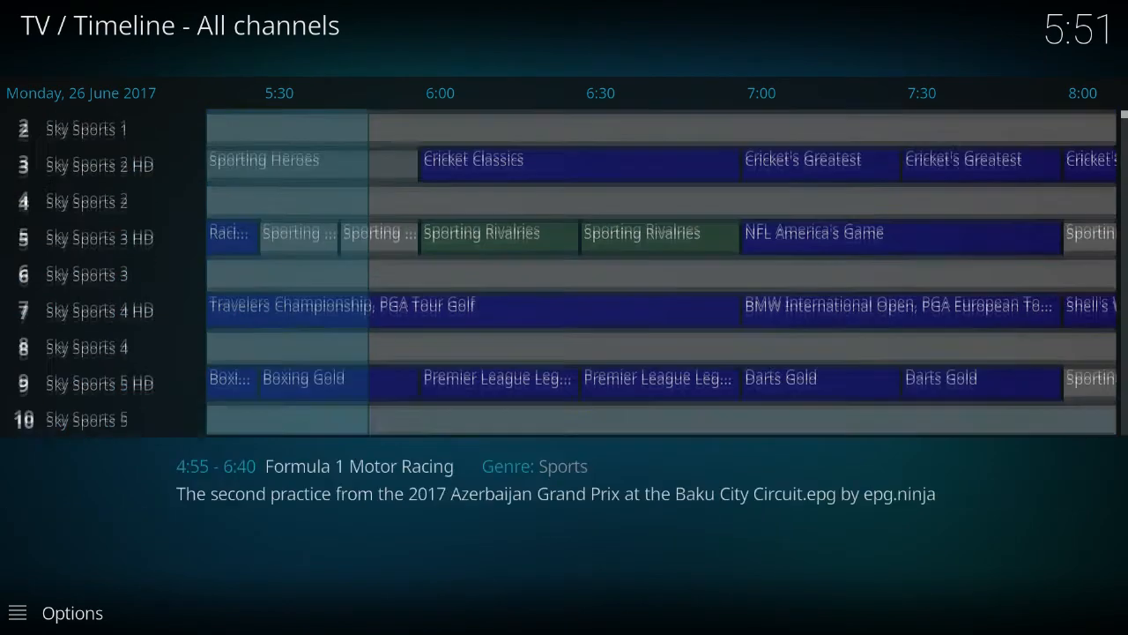
{"action": "scroll", "scroll_direction": "down", "scroll_amount": 3}
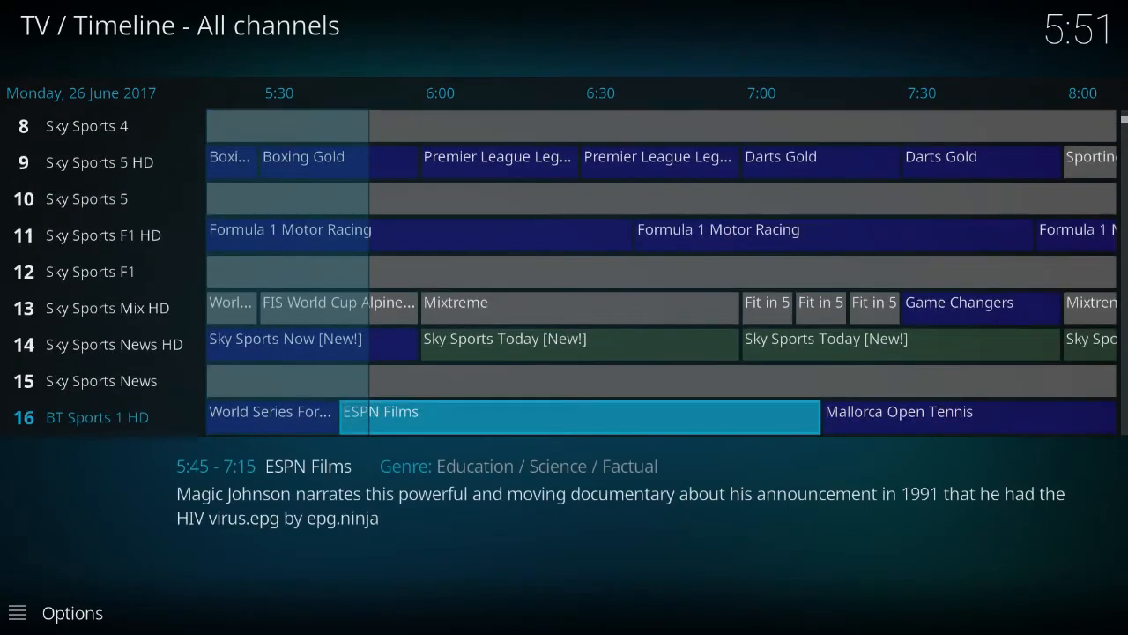
{"action": "scroll", "scroll_direction": "down", "scroll_amount": 3}
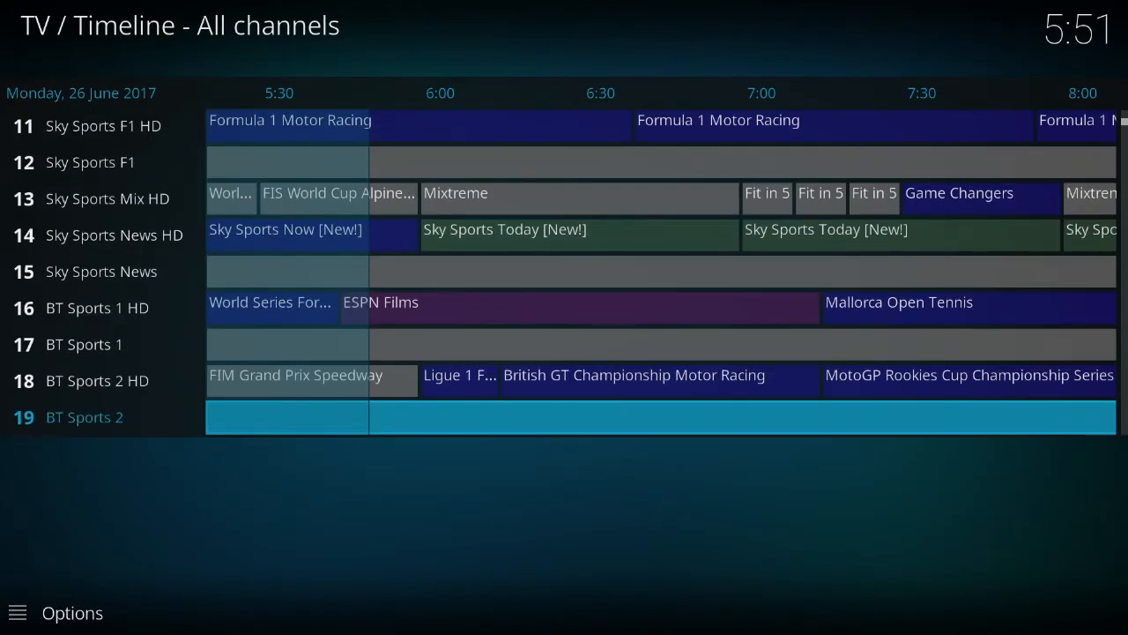
{"action": "scroll", "scroll_direction": "down", "scroll_amount": 3}
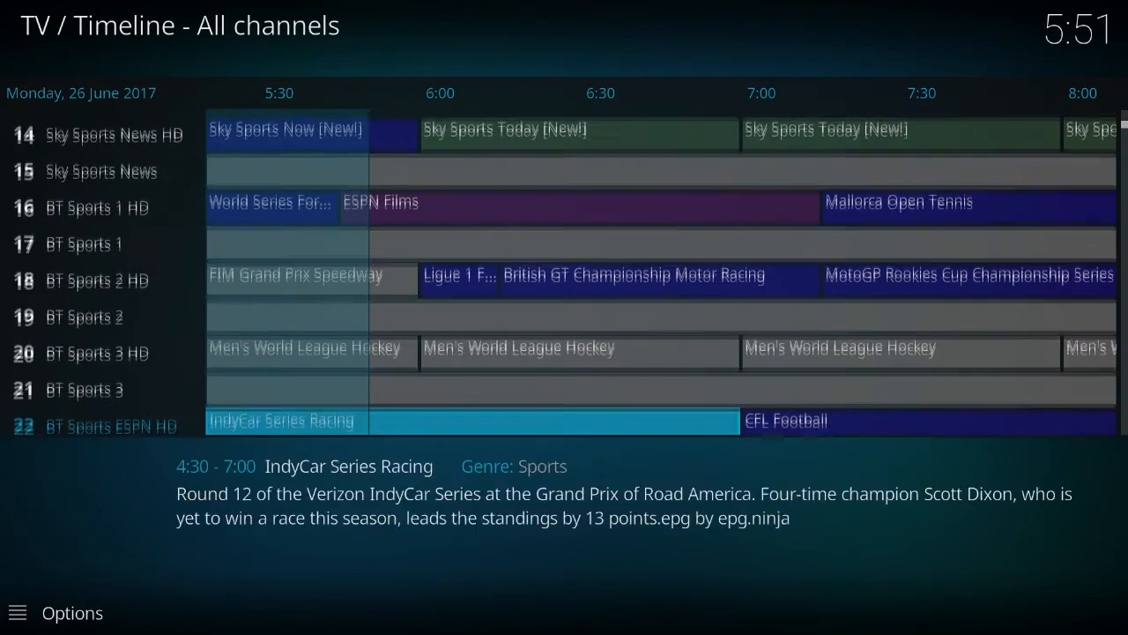
{"action": "scroll", "scroll_direction": "down", "scroll_amount": 3}
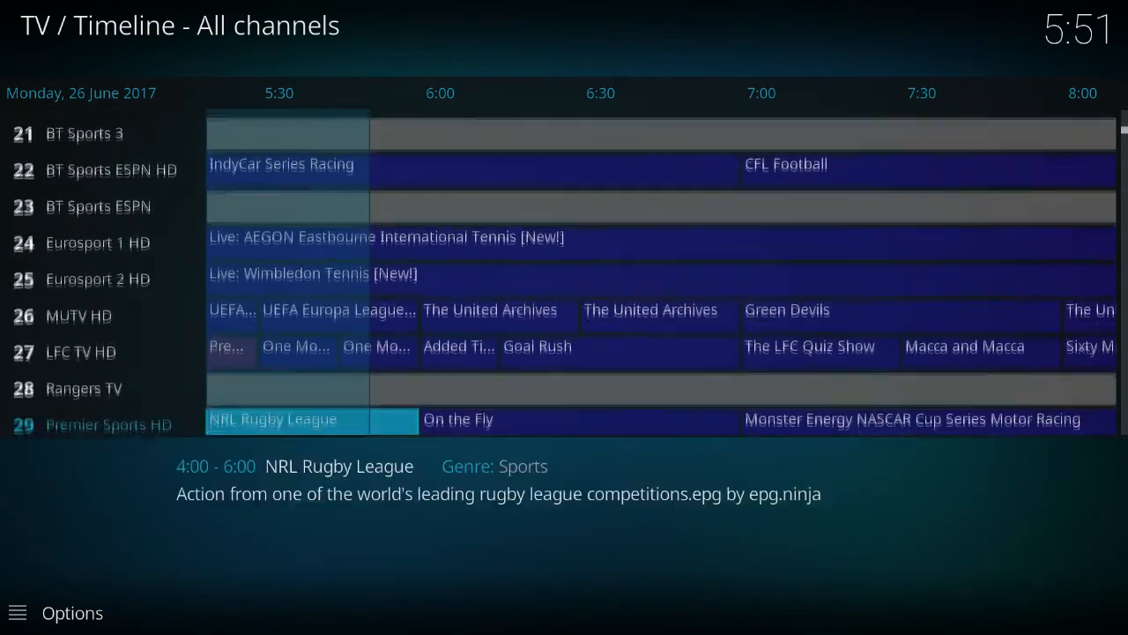
{"action": "scroll", "scroll_direction": "down", "scroll_amount": 3}
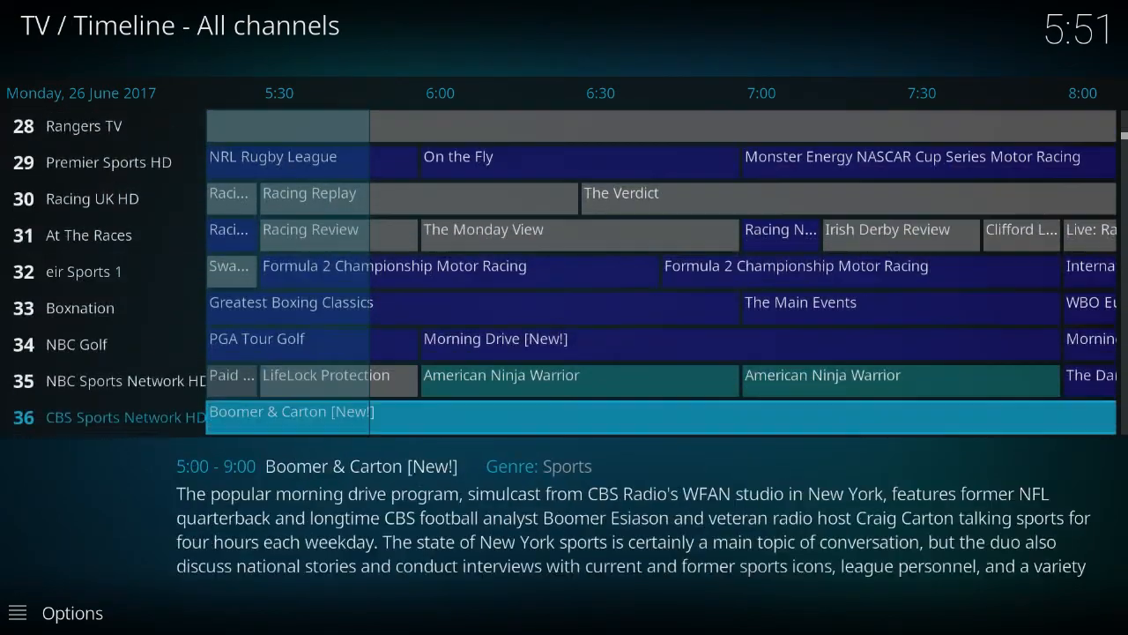
{"action": "scroll", "scroll_direction": "down", "scroll_amount": 3}
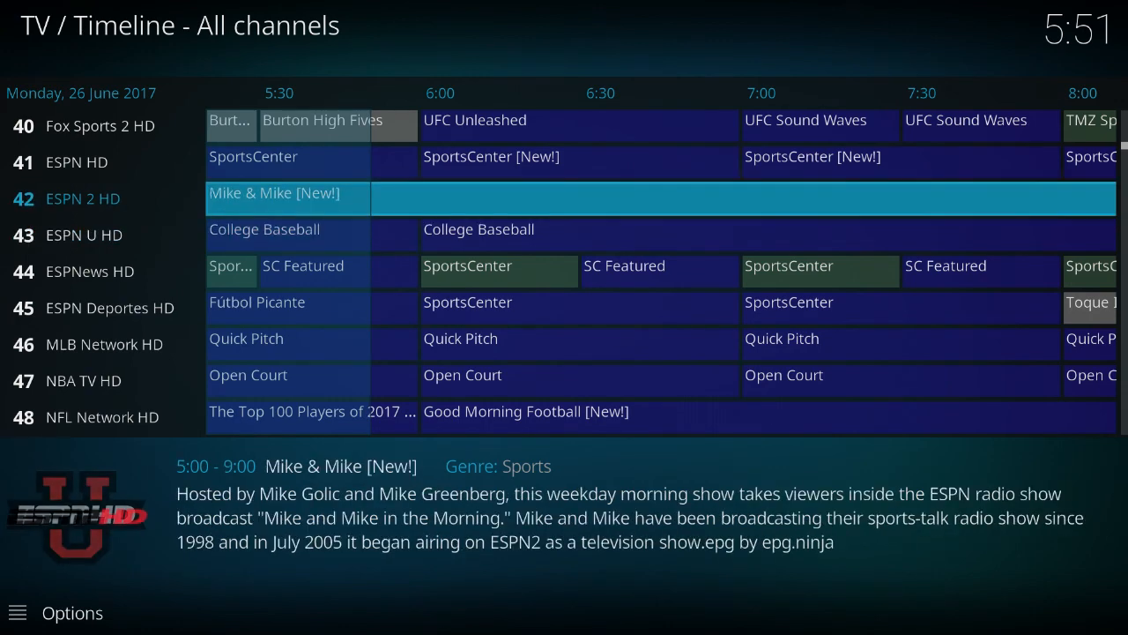
Scroll the guide past channel 140 into the 160s, reaching Canadian channels like HGTV and TLC
{"action": "left_click", "coordinate": [273, 192]}
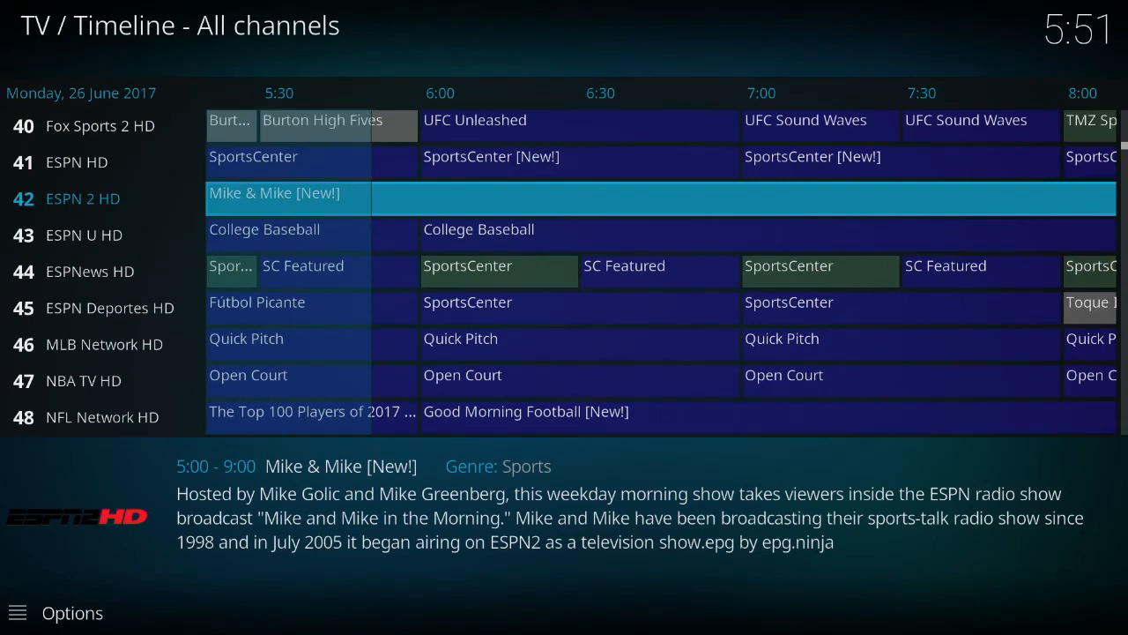
{"action": "key", "text": "Down"}
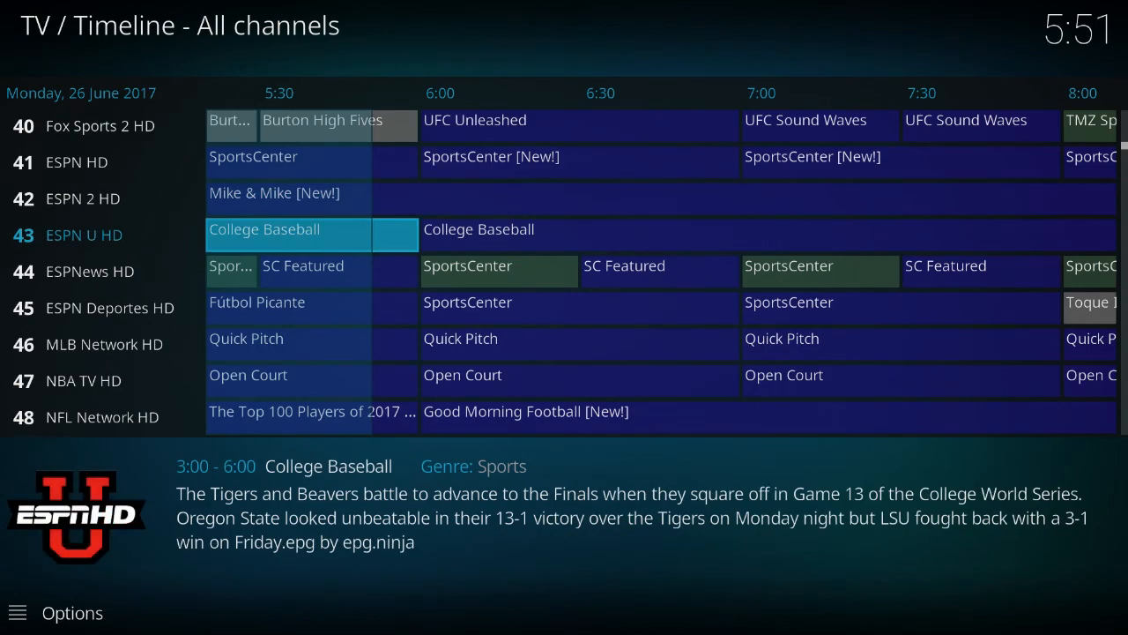
{"action": "scroll", "scroll_direction": "down", "scroll_amount": 3}
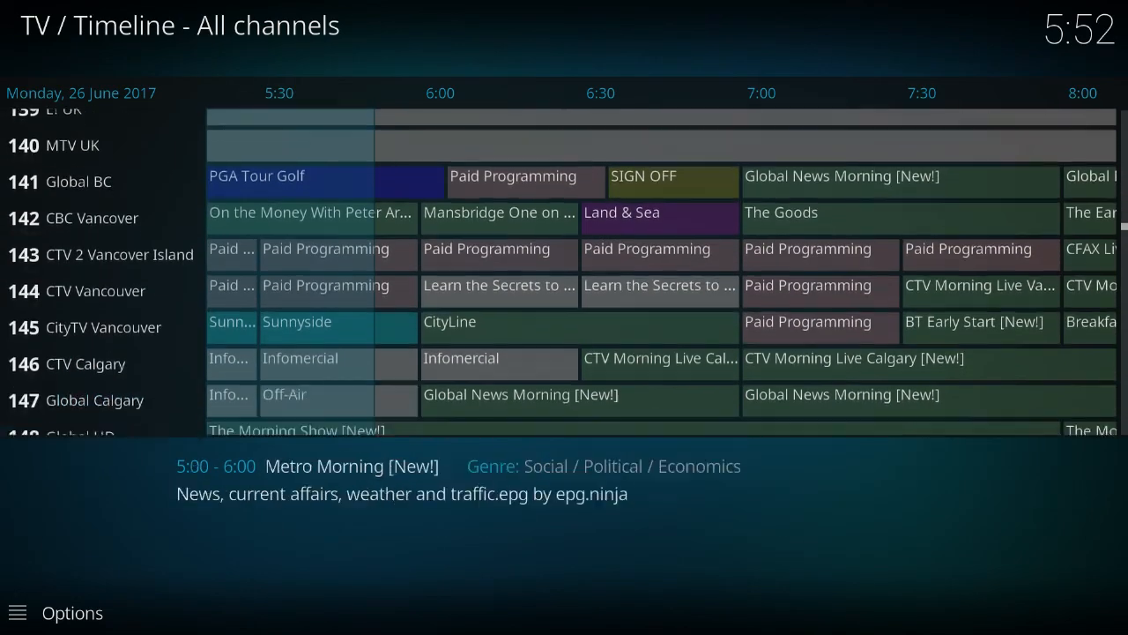
{"action": "scroll", "scroll_direction": "down", "scroll_amount": 3}
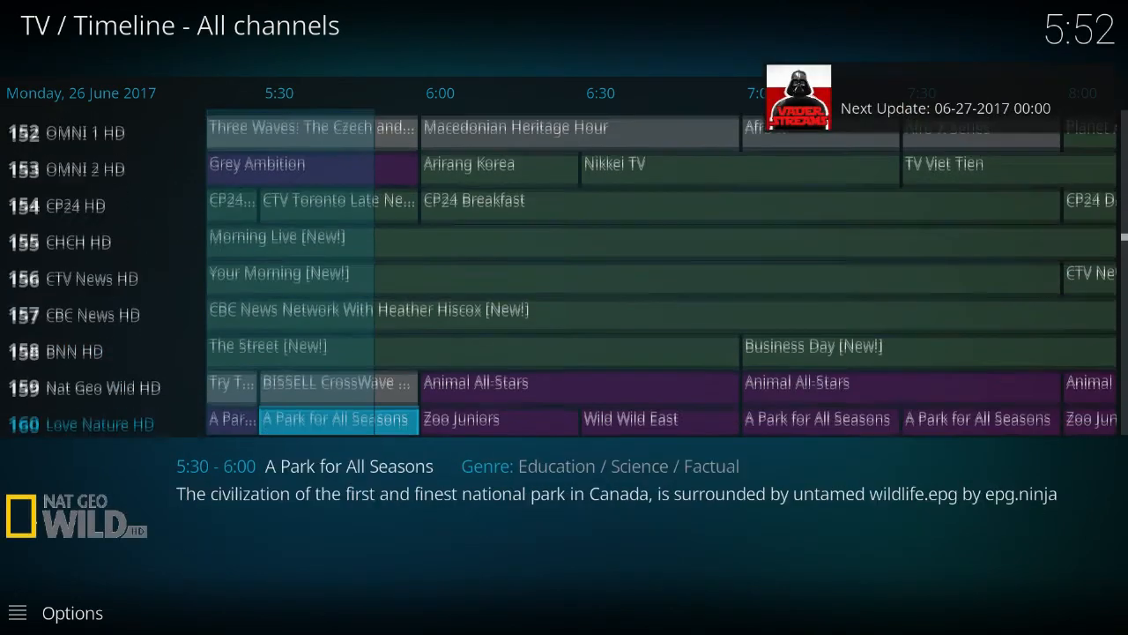
{"action": "scroll", "scroll_direction": "down", "scroll_amount": 3}
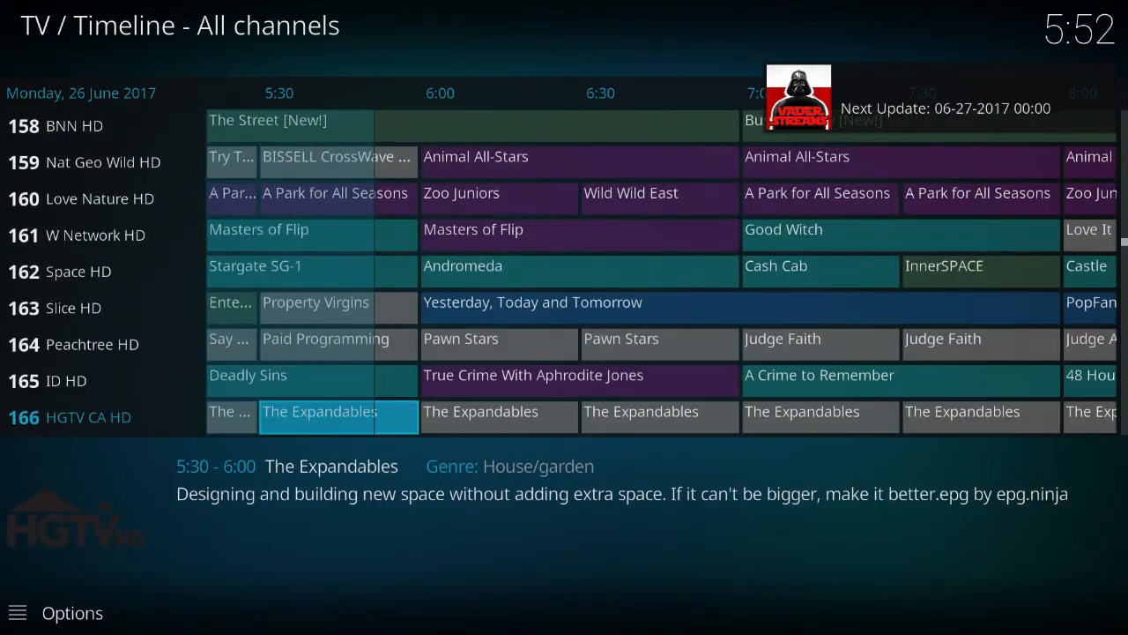
{"action": "scroll", "scroll_direction": "down", "scroll_amount": 3}
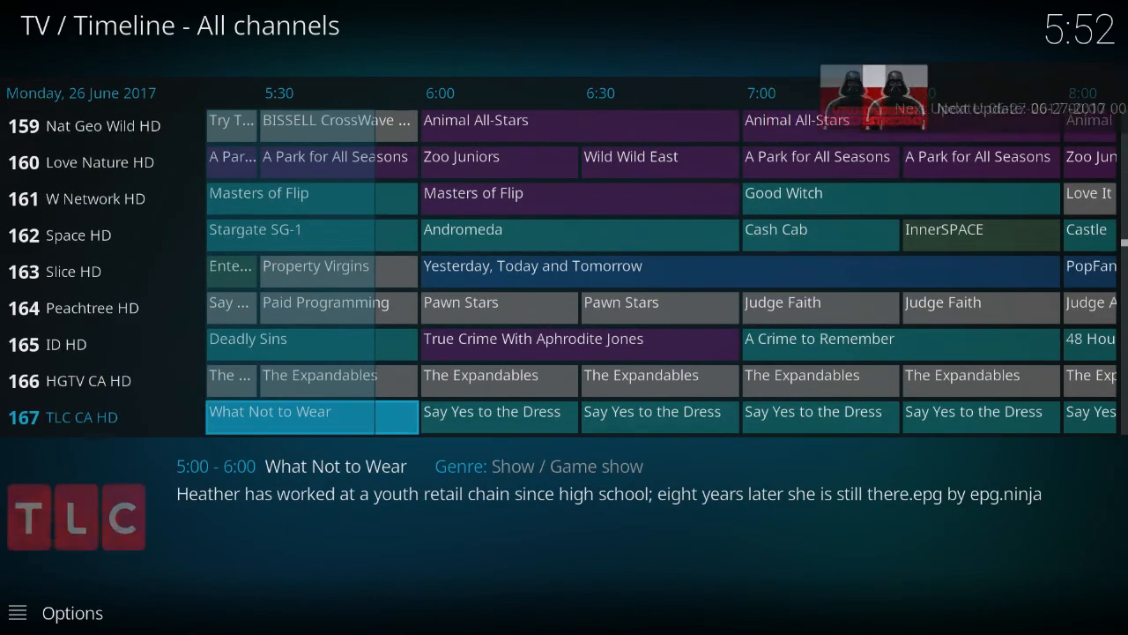